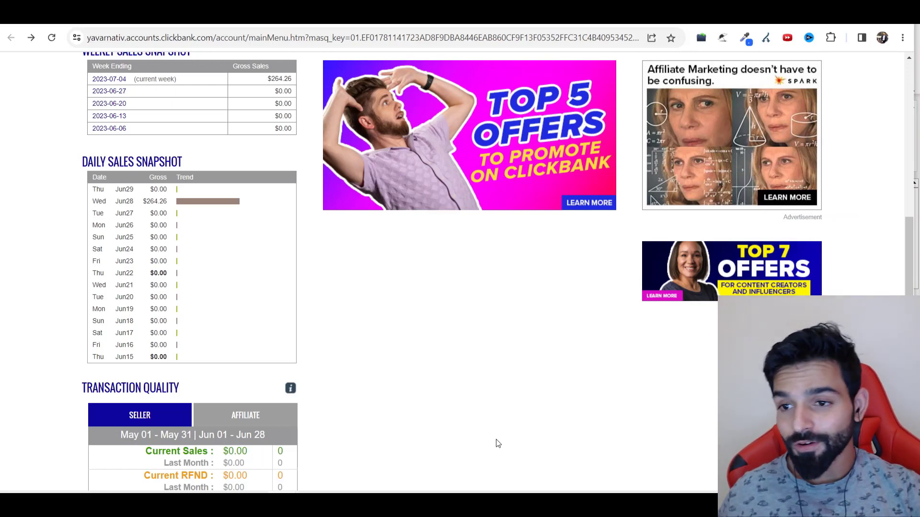
- Open the ClickBank transactions for the Jun 28 sales totalling $264.26
left_click(52, 38)
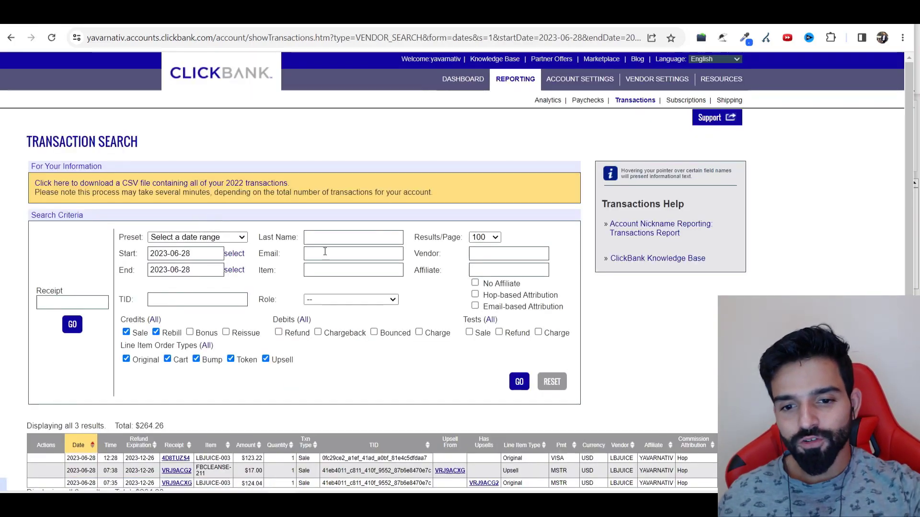
scroll("down", 3)
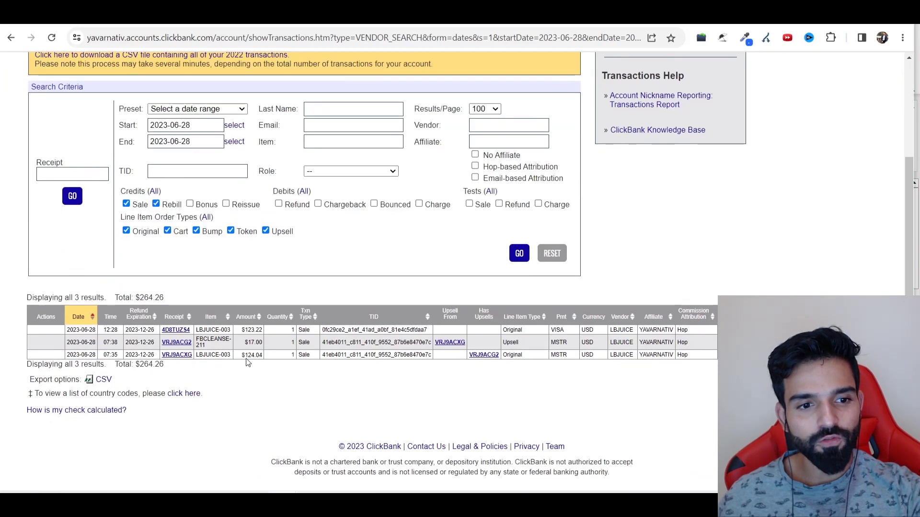
left_click(12, 38)
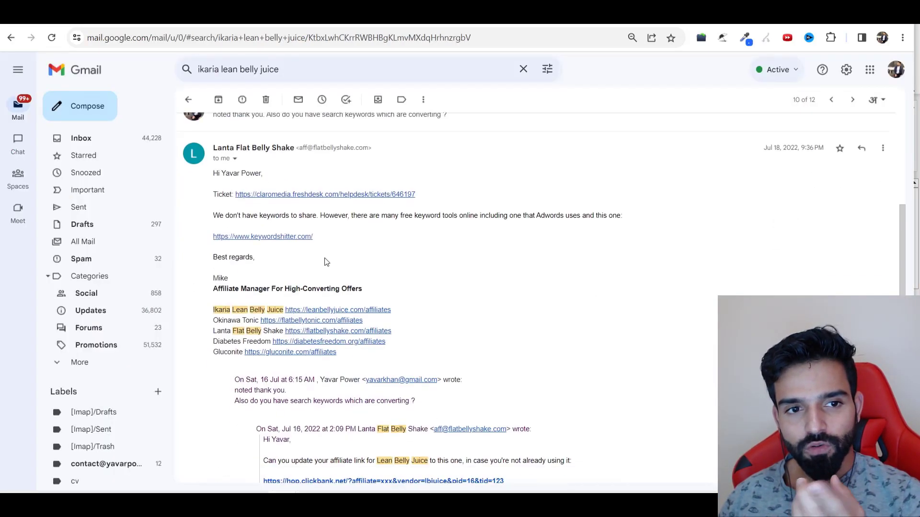
mouse_move(312, 226)
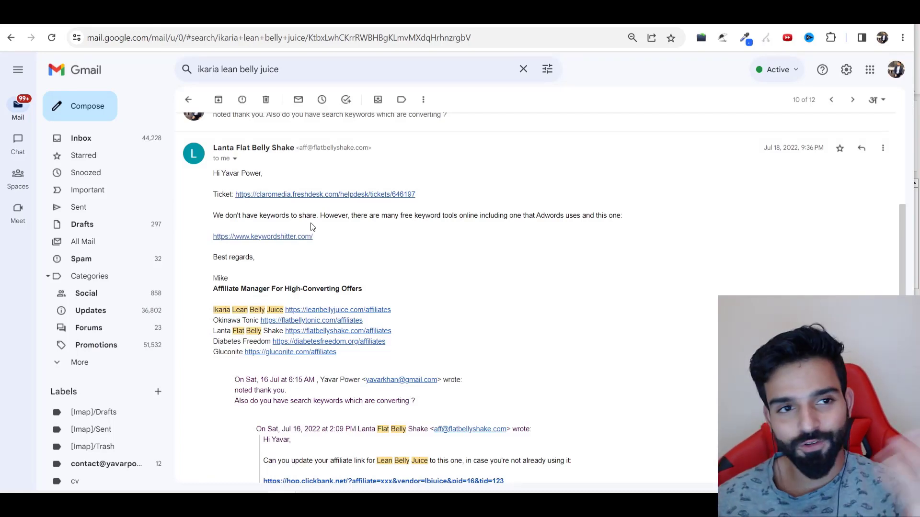
mouse_move(396, 171)
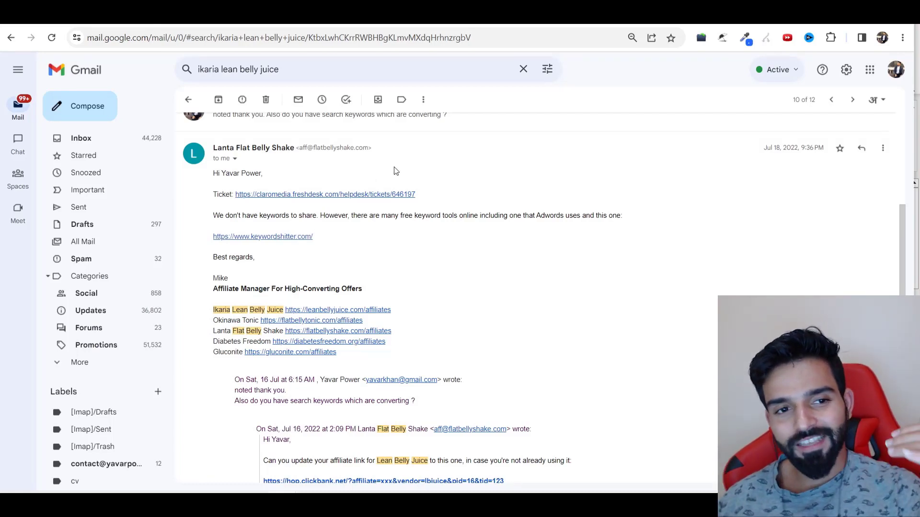
mouse_move(278, 235)
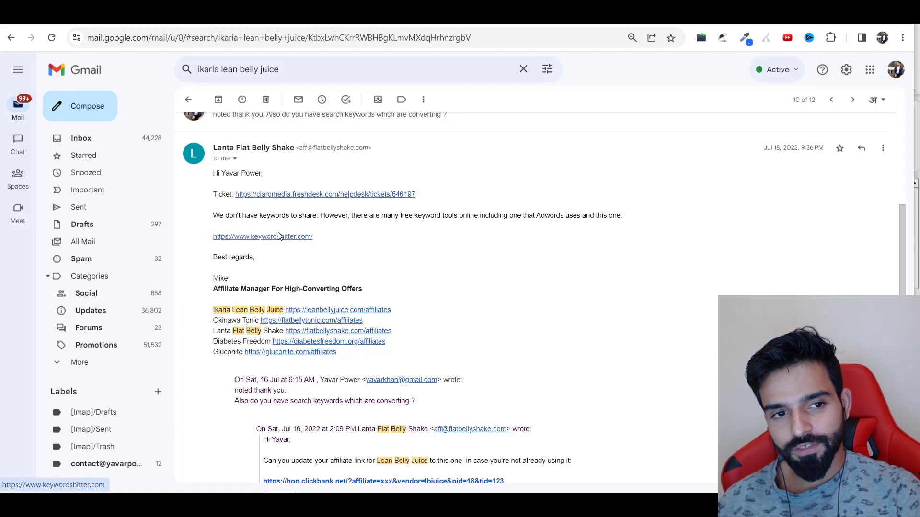
- Follow the keywordshitter.com link in the affiliate manager's Gmail reply
left_click(263, 237)
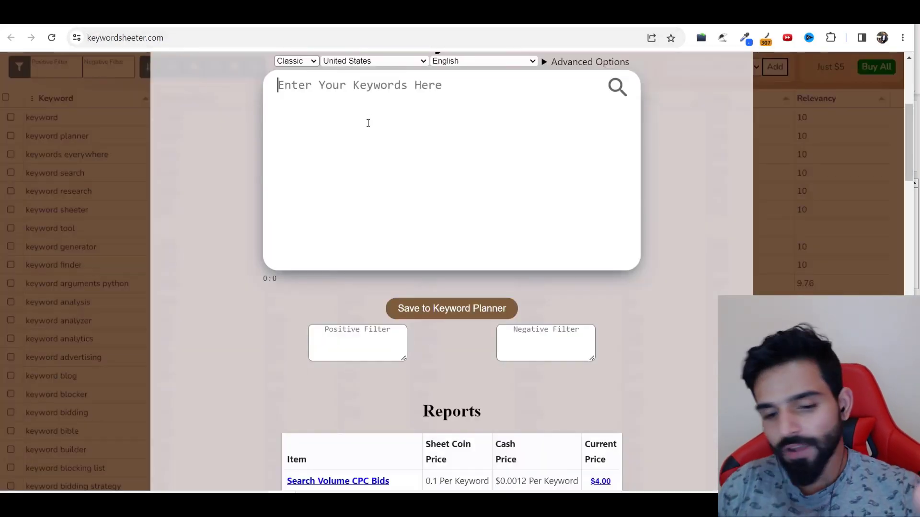
- Sheet keyword ideas from the seed phrase 'how to lose weight'
type("how to l")
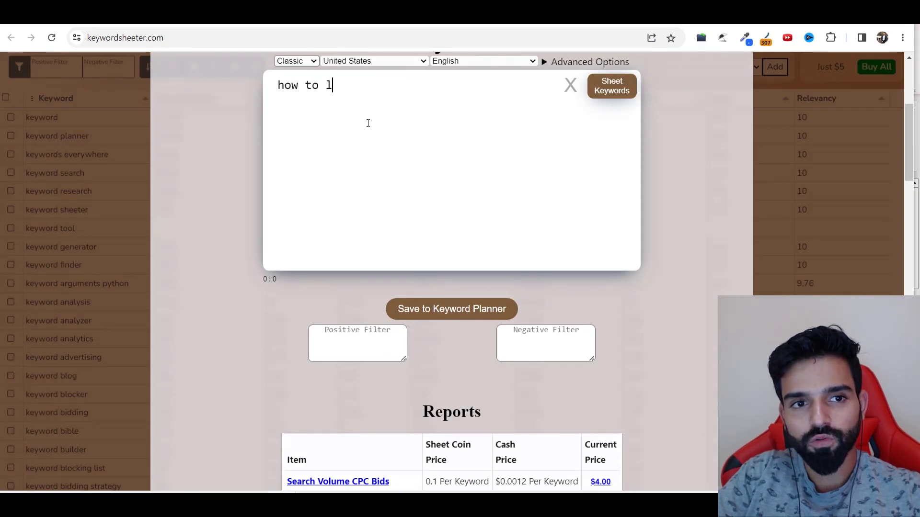
type("ose weight")
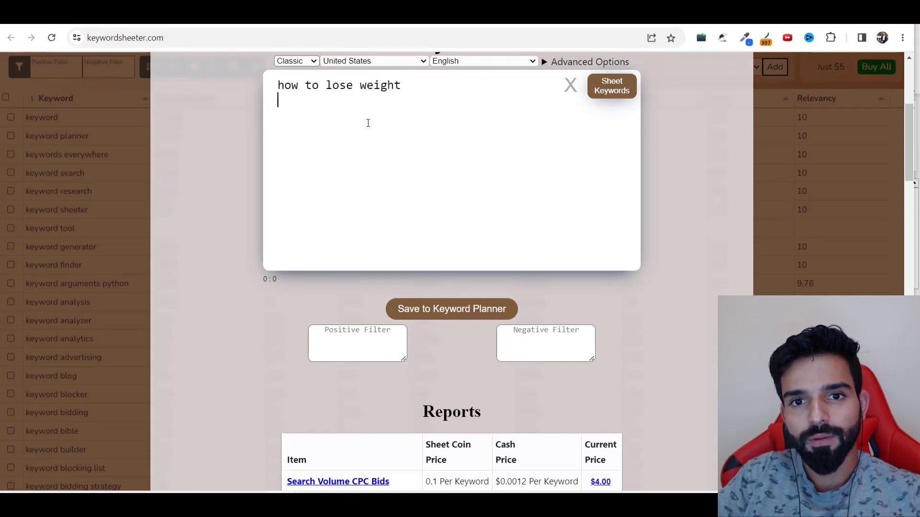
left_click(611, 86)
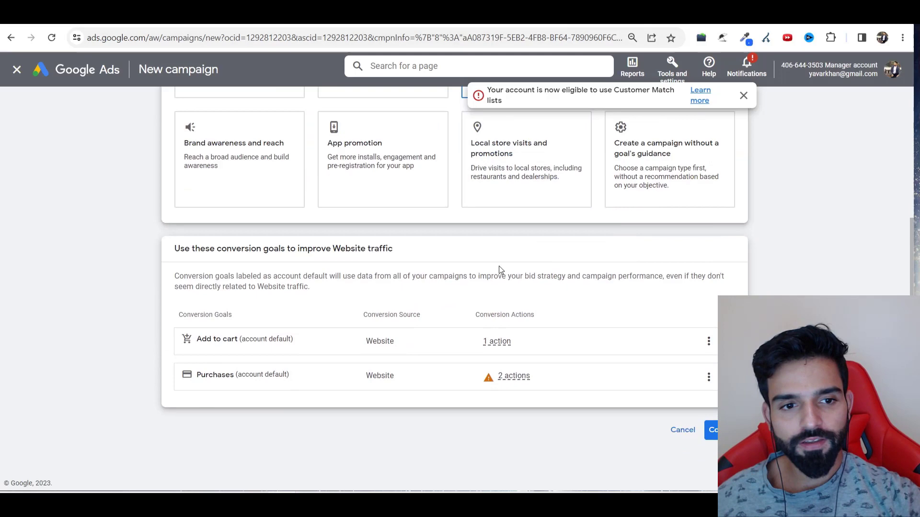
scroll("down", 3)
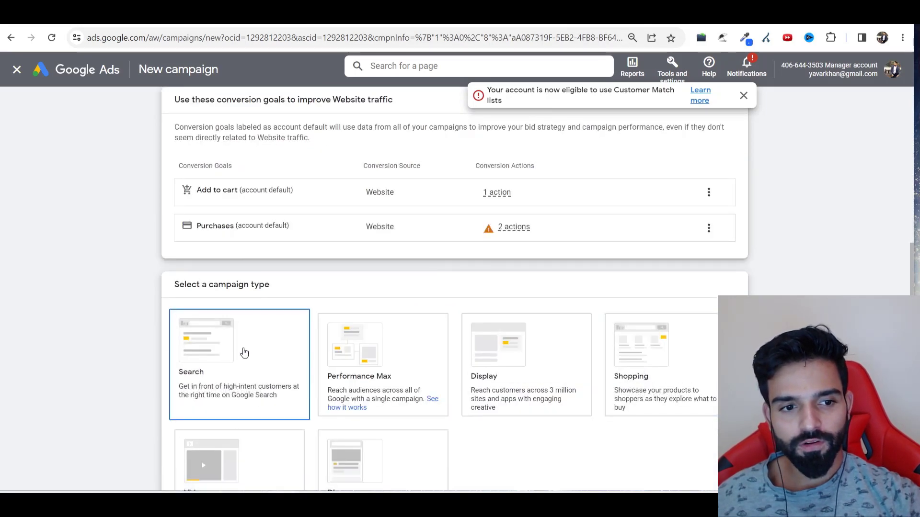
scroll("down", 3)
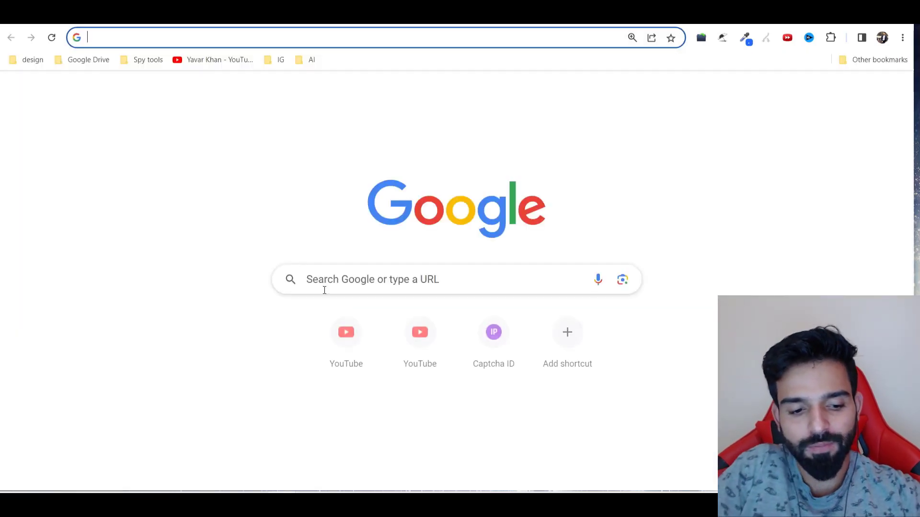
- Copy the 'how to lose weight after 40' keyword from column G of the Excel list
type("valentin.app")
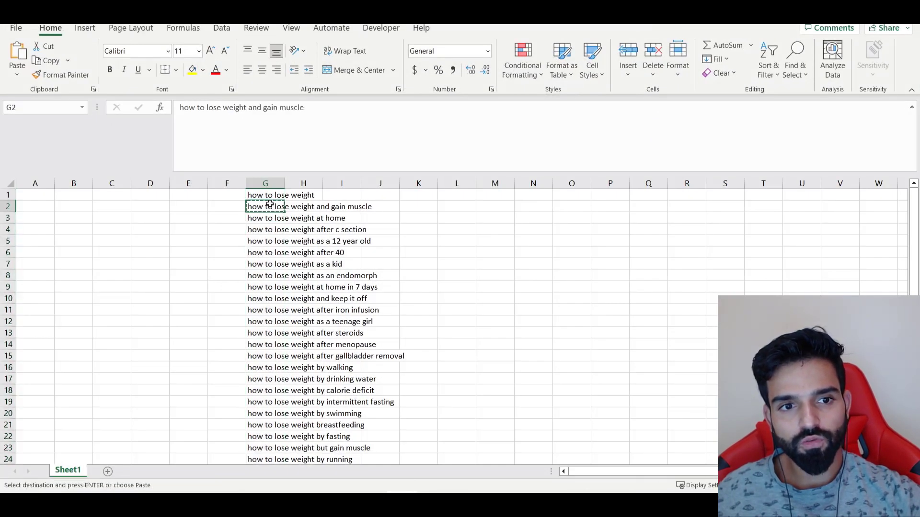
left_click(265, 253)
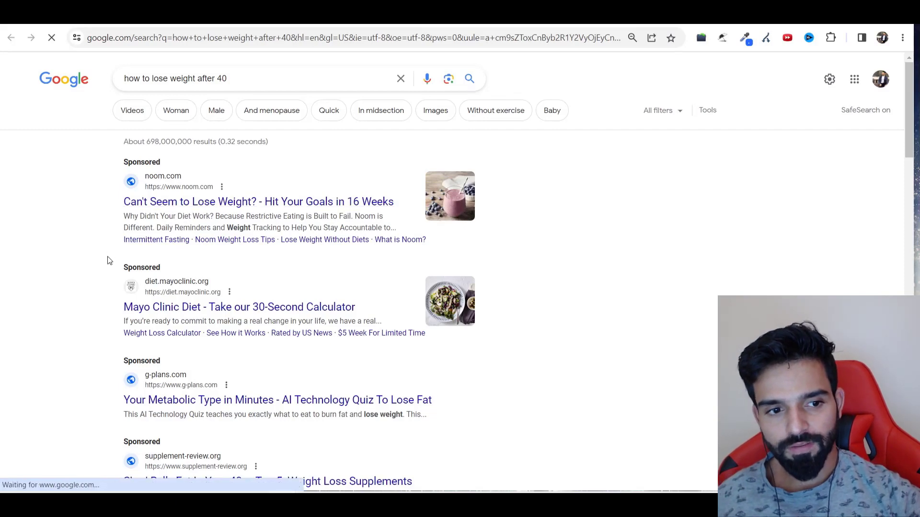
- Scroll through the Google results and sponsored ads for 'how to lose weight after 40'
scroll("down", 3)
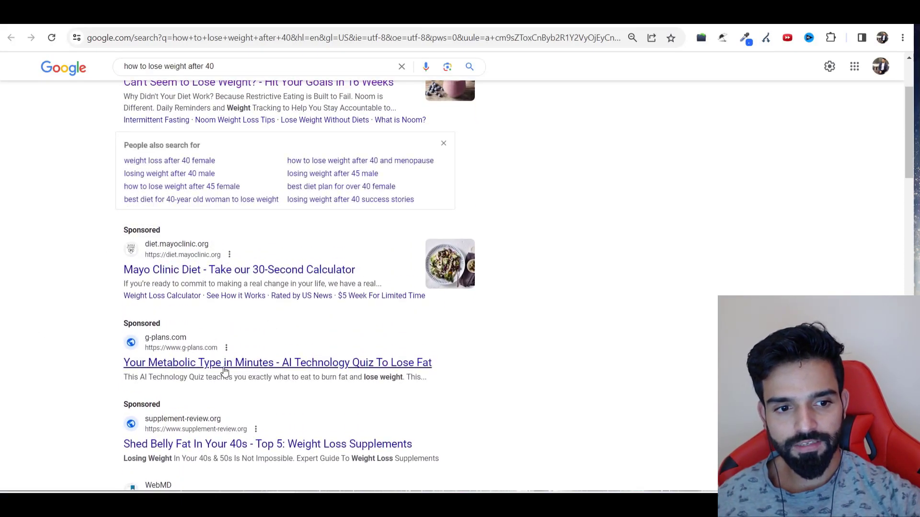
scroll("down", 3)
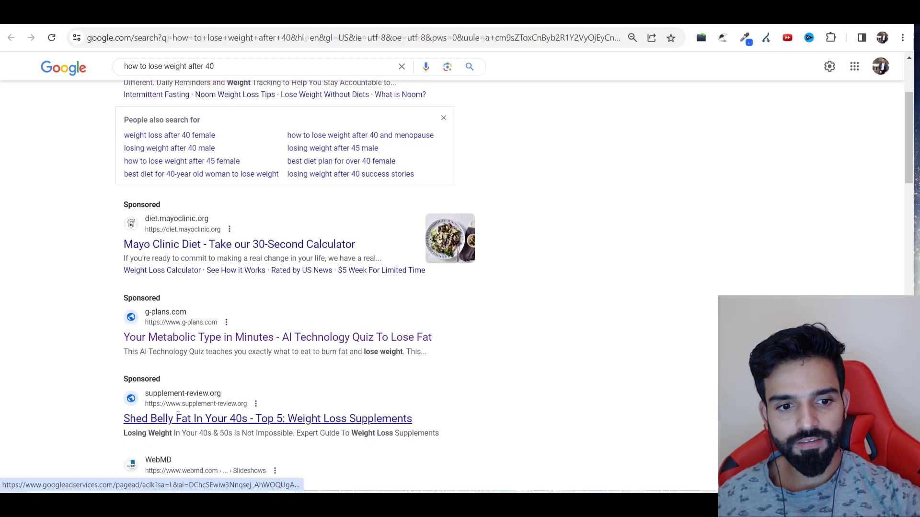
scroll("down", 3)
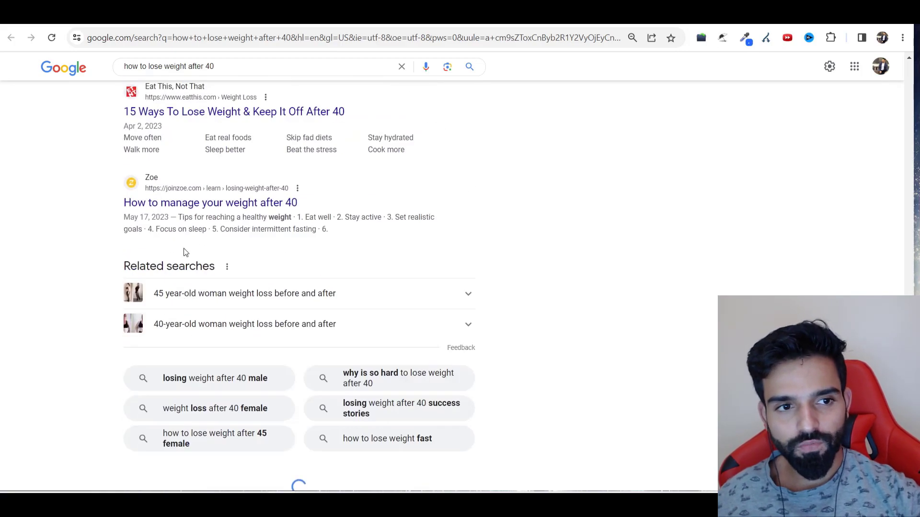
scroll("down", 3)
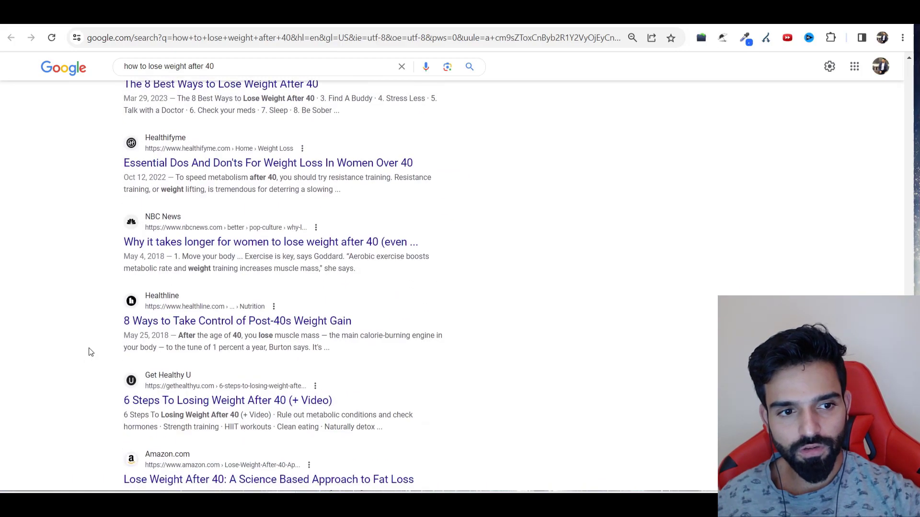
scroll("down", 3)
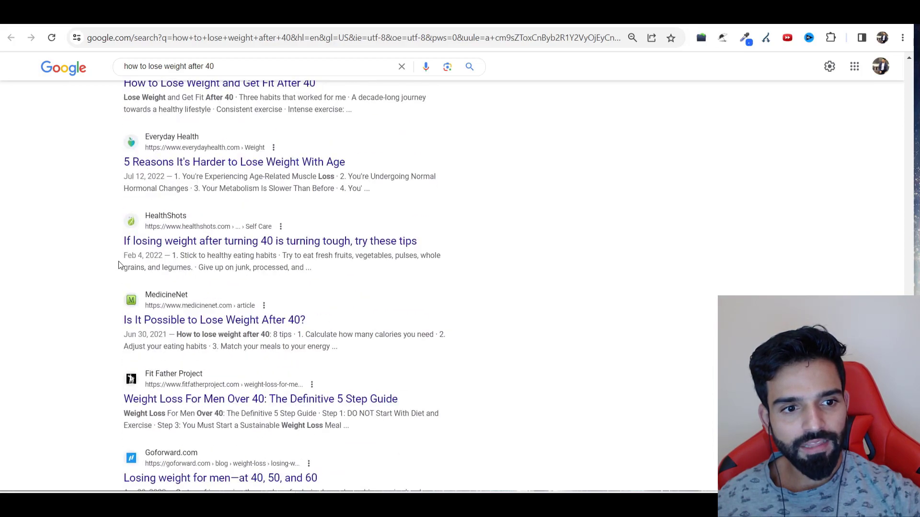
scroll("down", 3)
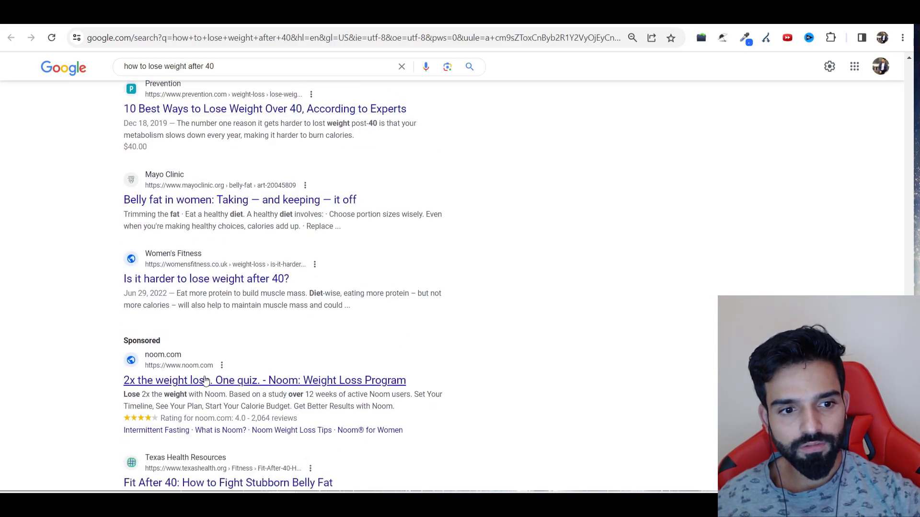
scroll("down", 3)
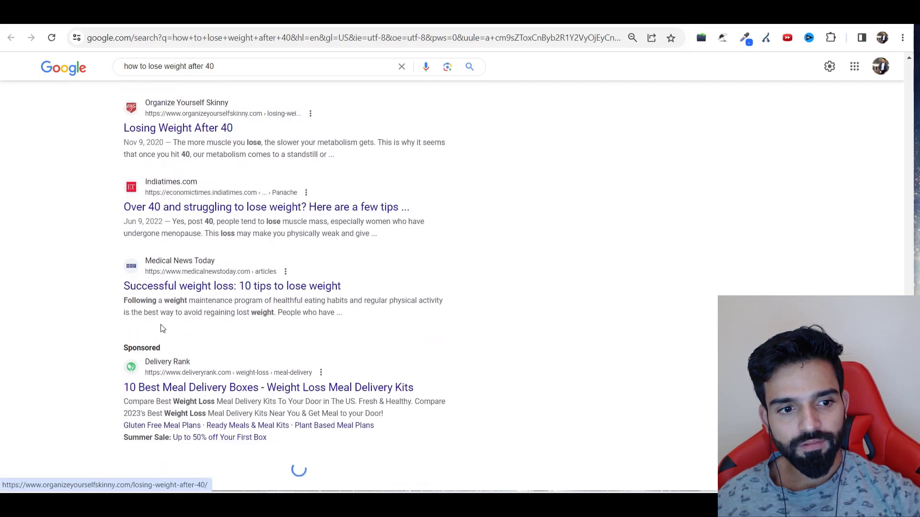
scroll("down", 3)
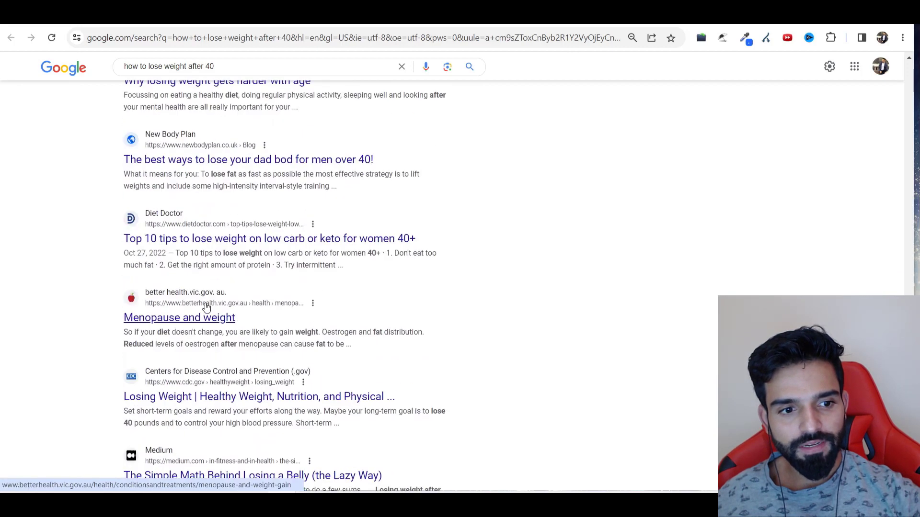
scroll("down", 3)
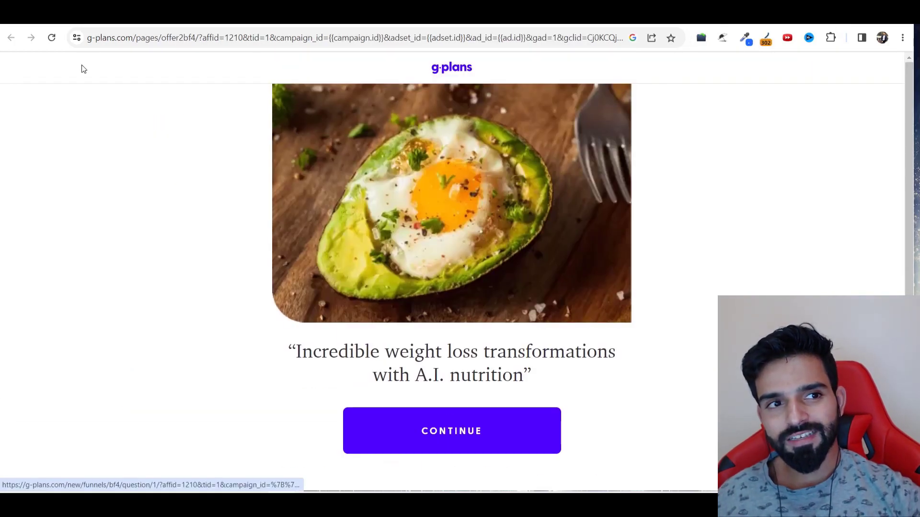
- Start the g-plans quiz, answering Lose weight as the goal and Male as the sex
scroll("down", 3)
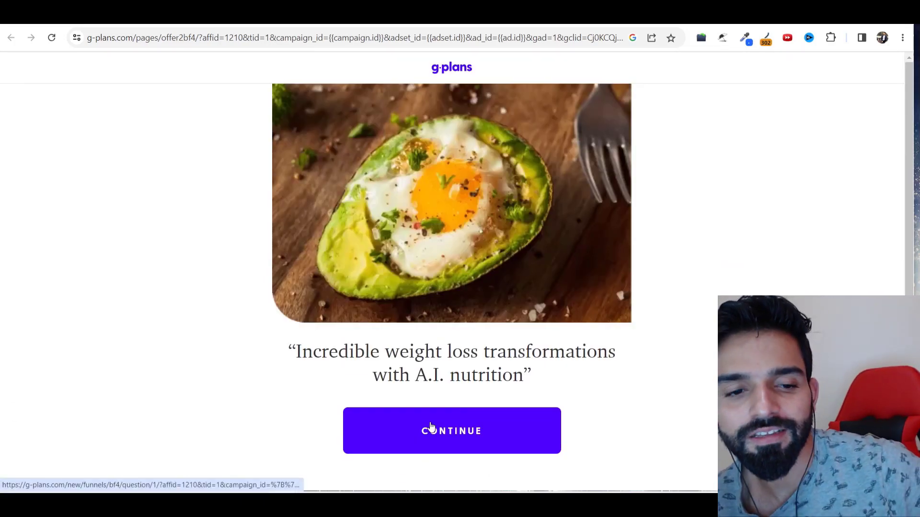
mouse_move(336, 227)
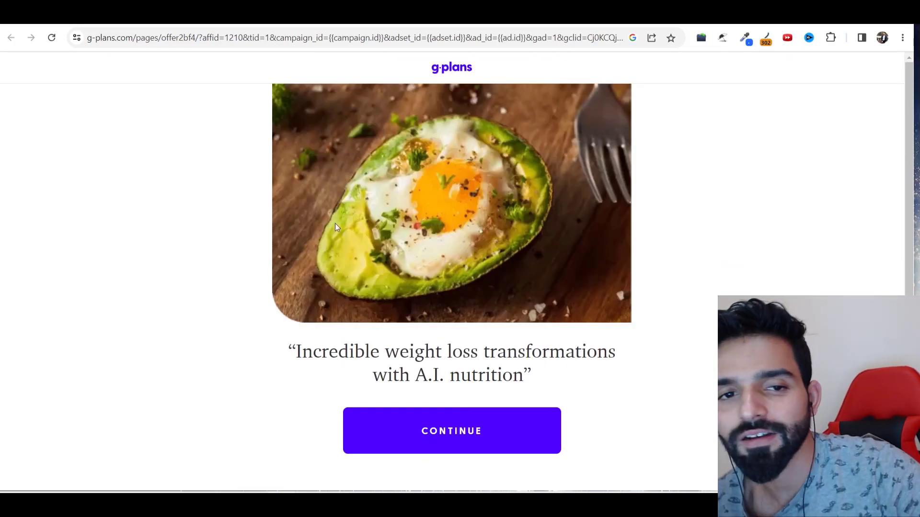
mouse_move(437, 187)
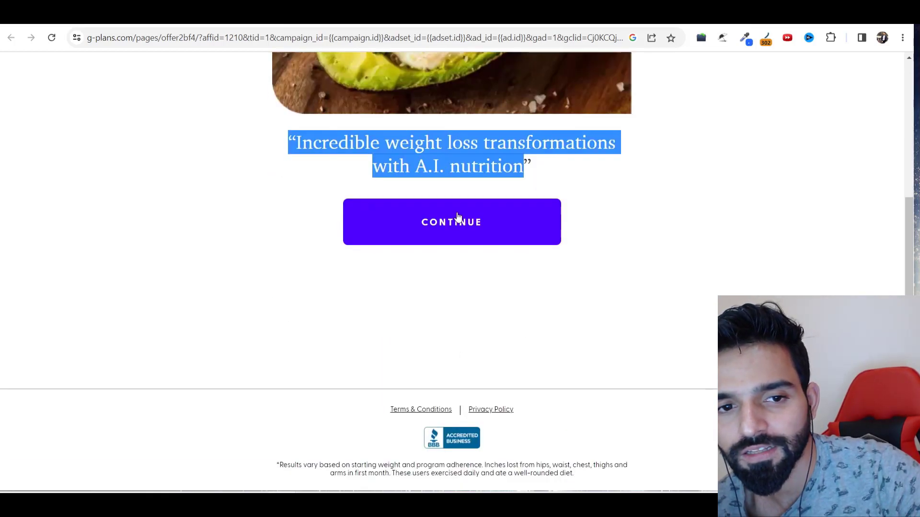
left_click(453, 222)
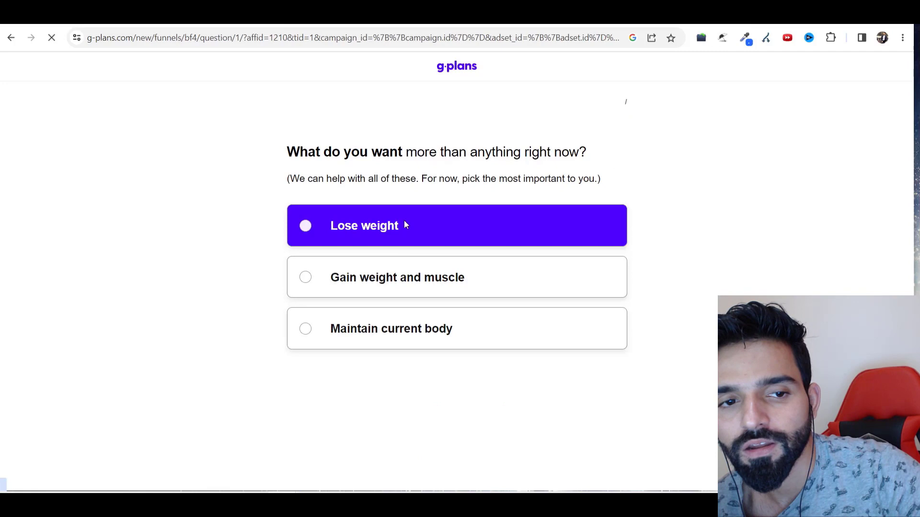
left_click(398, 286)
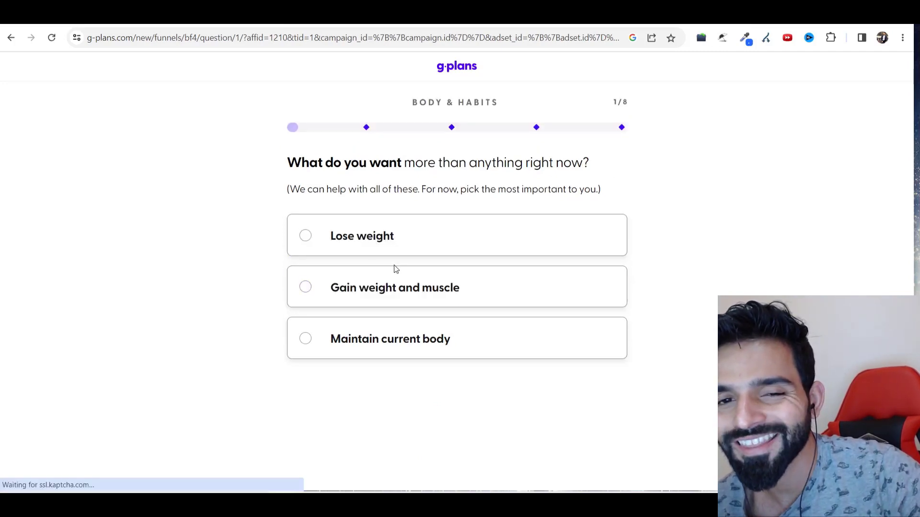
left_click(305, 235)
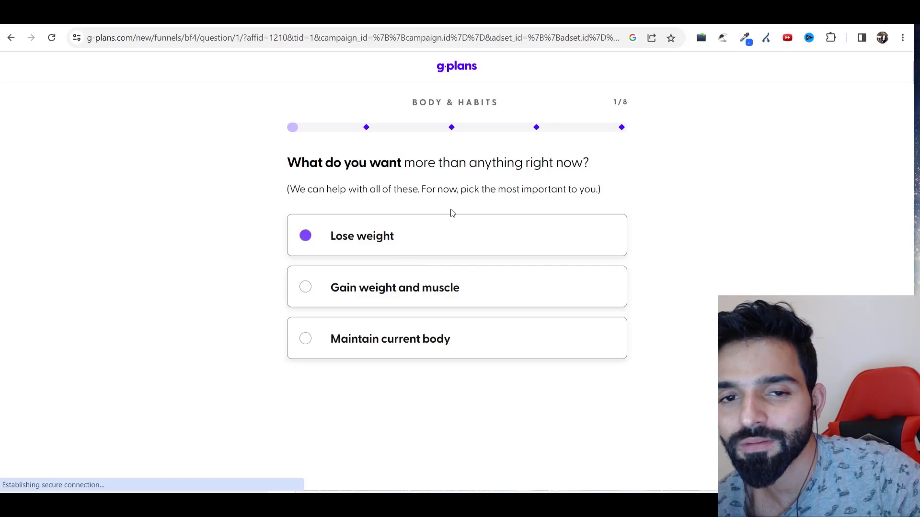
left_click(362, 236)
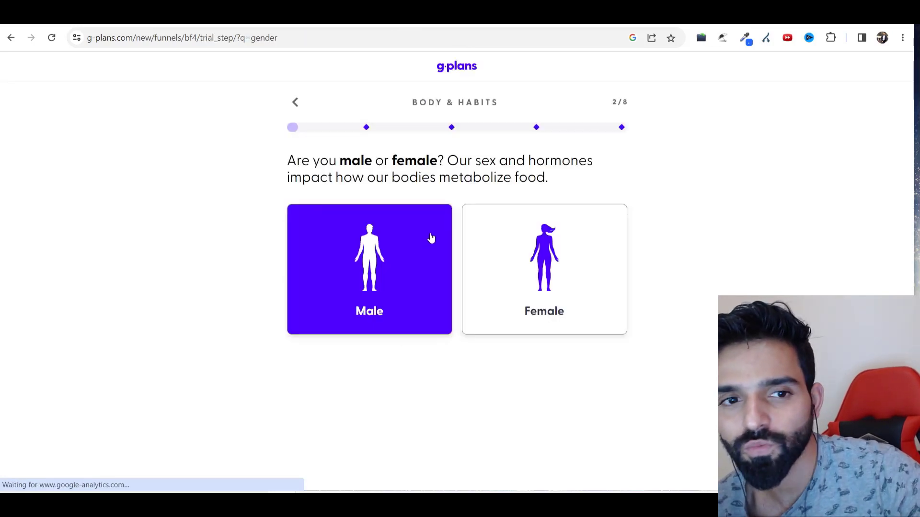
left_click(369, 269)
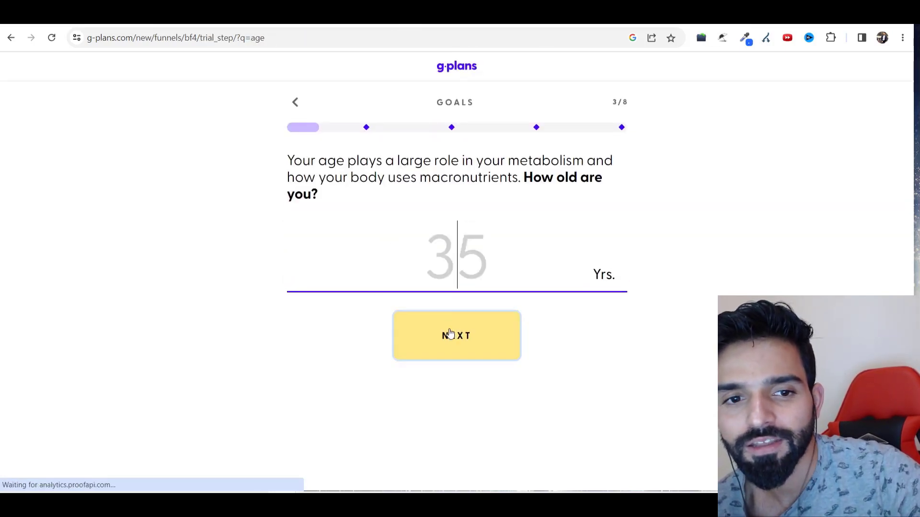
- Enter an age (capped at 100) and continue to the metabolism-slows-with-age page
left_click(457, 335)
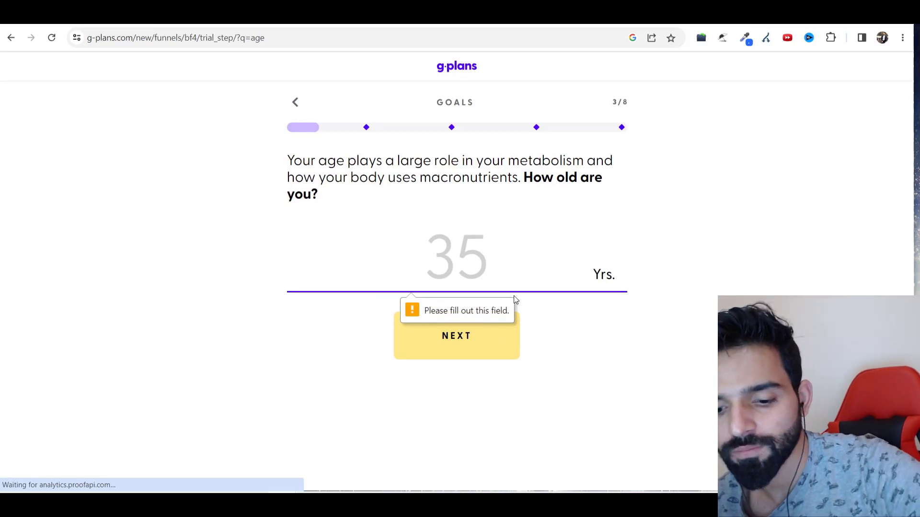
type("1000")
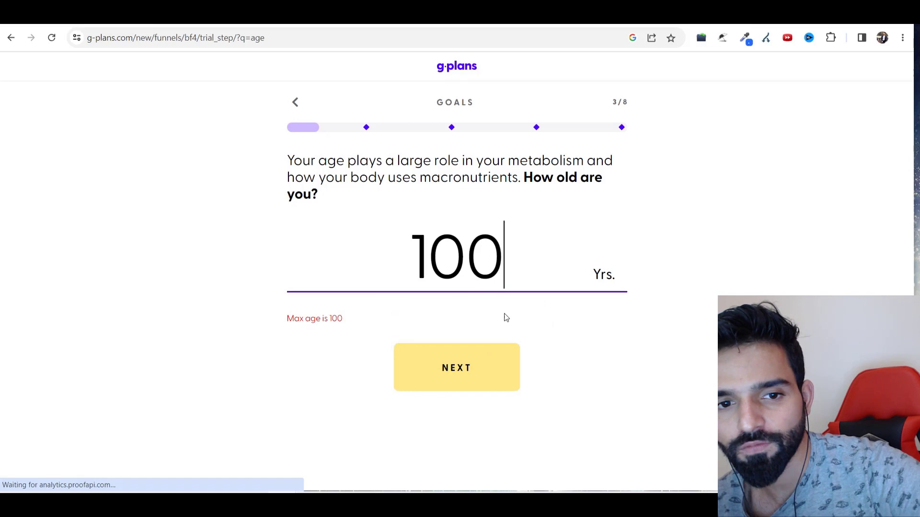
left_click(457, 368)
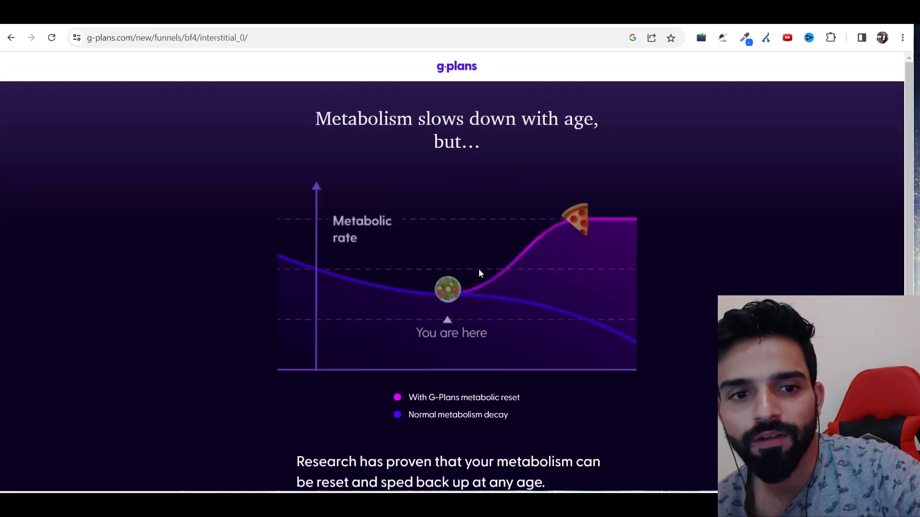
scroll("down", 3)
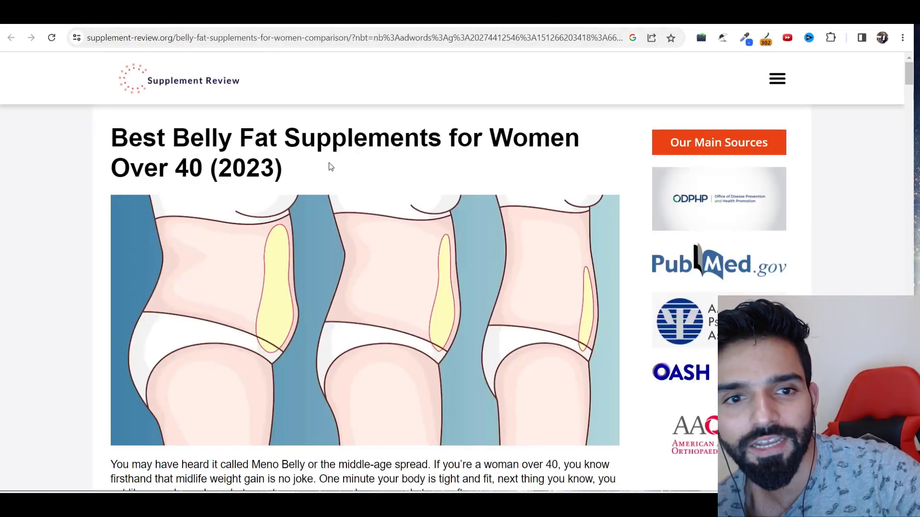
- Scroll back through the sponsored listings for 'how to lose weight after 40'
scroll("down", 3)
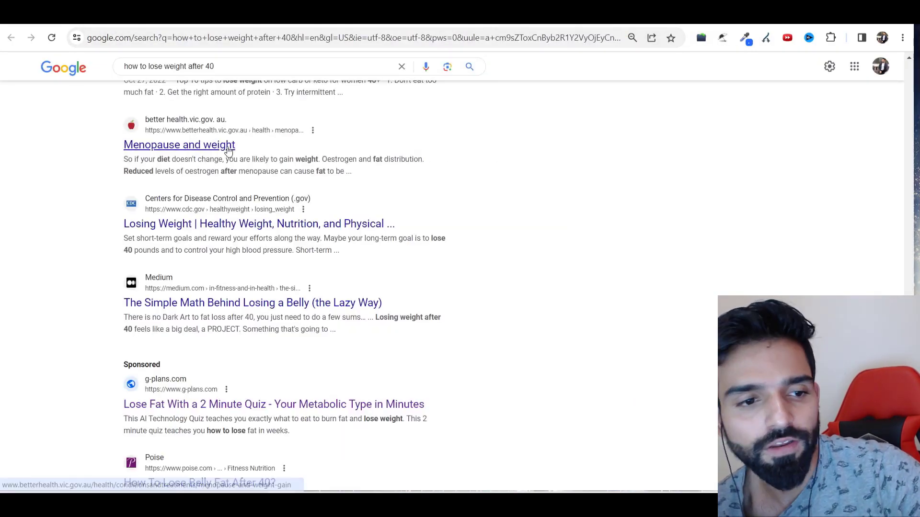
scroll("down", 3)
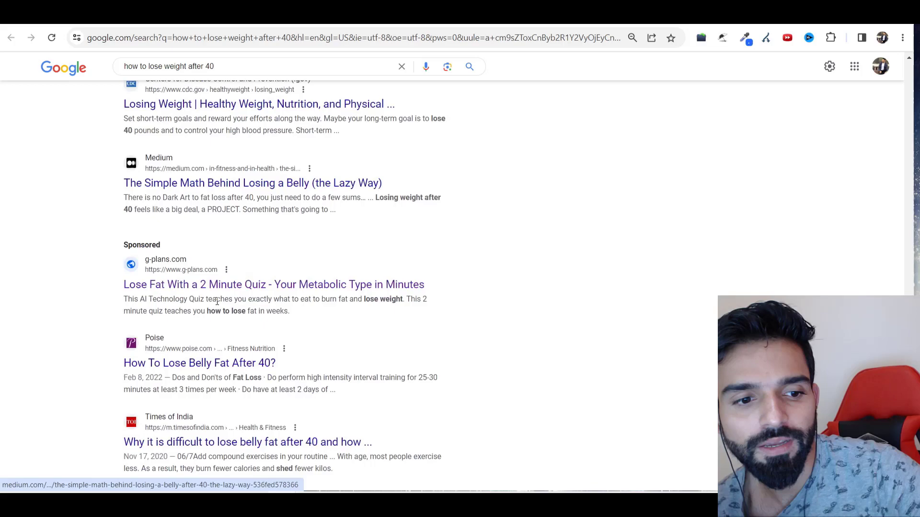
scroll("down", 3)
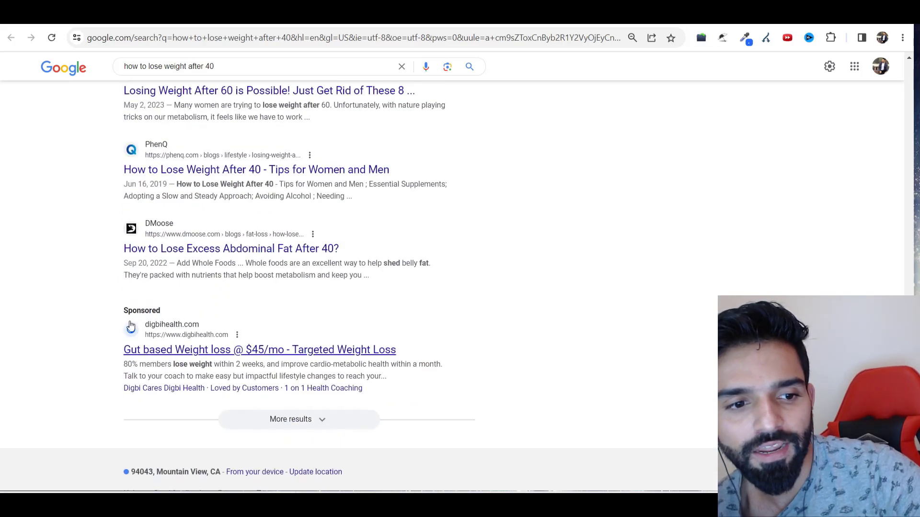
scroll("down", 3)
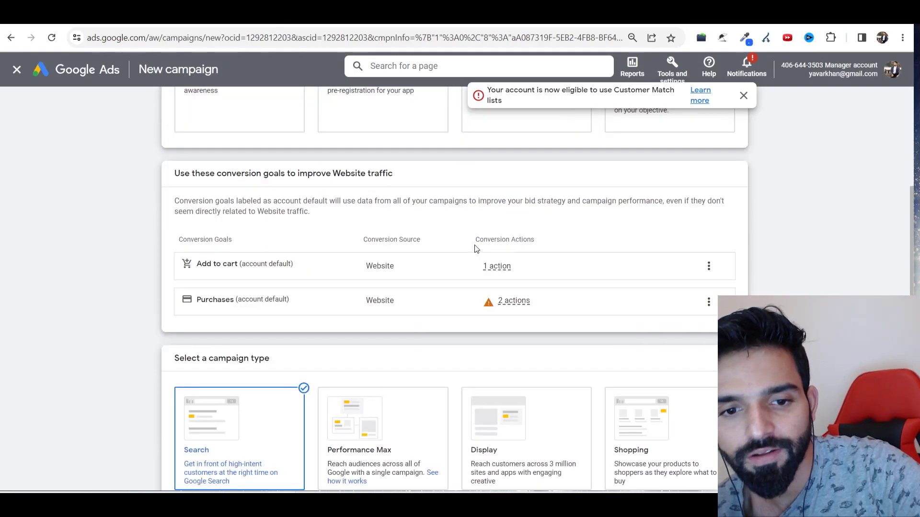
- Name the Search campaign 'i will make money' and continue to the Bidding step
scroll("down", 3)
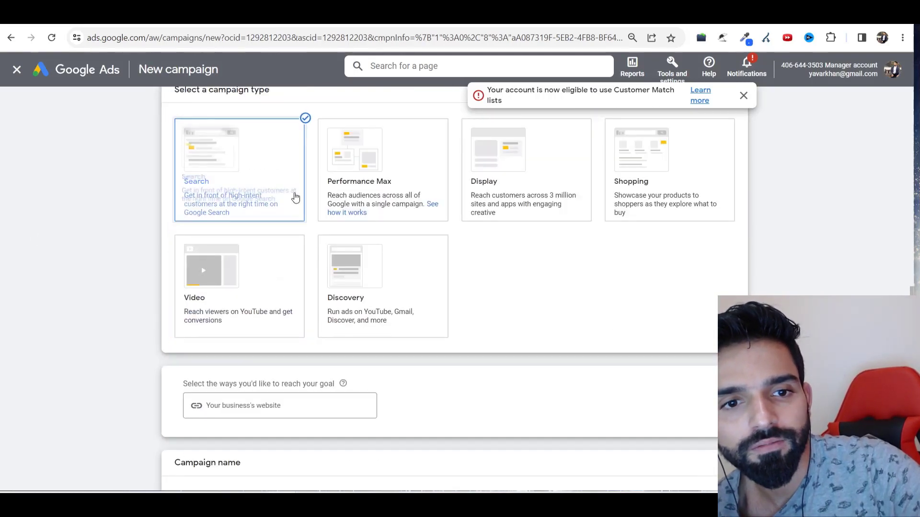
scroll("down", 3)
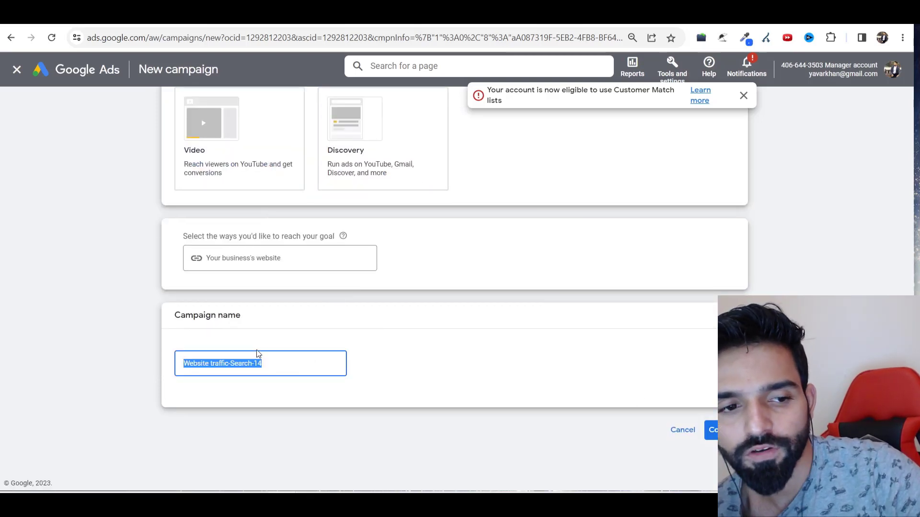
type("I am")
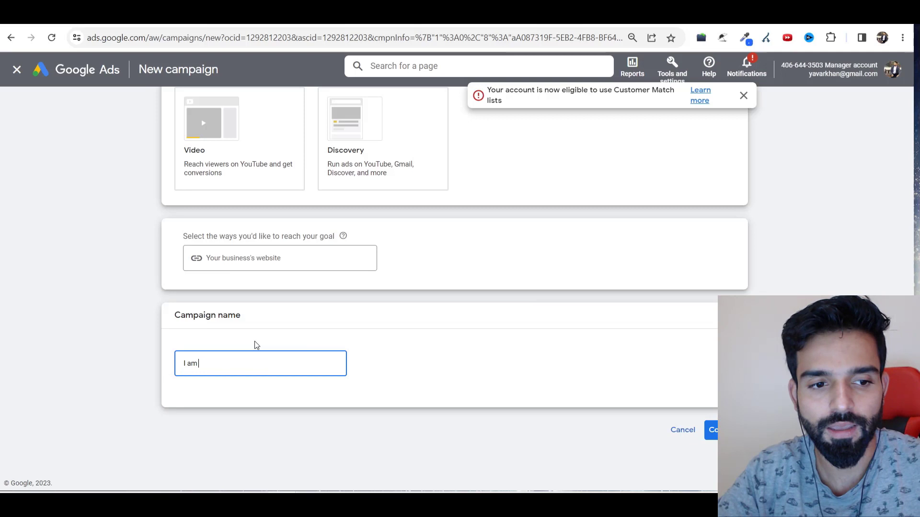
type("rich")
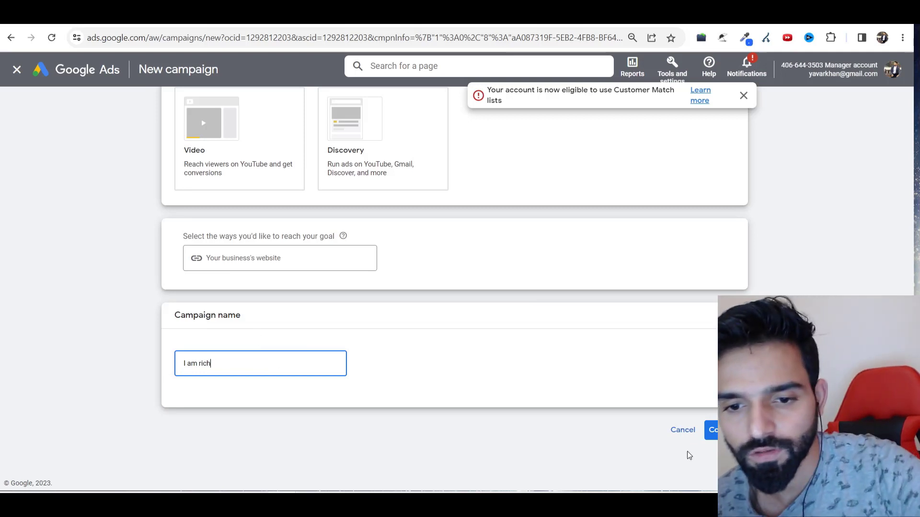
mouse_move(8, 372)
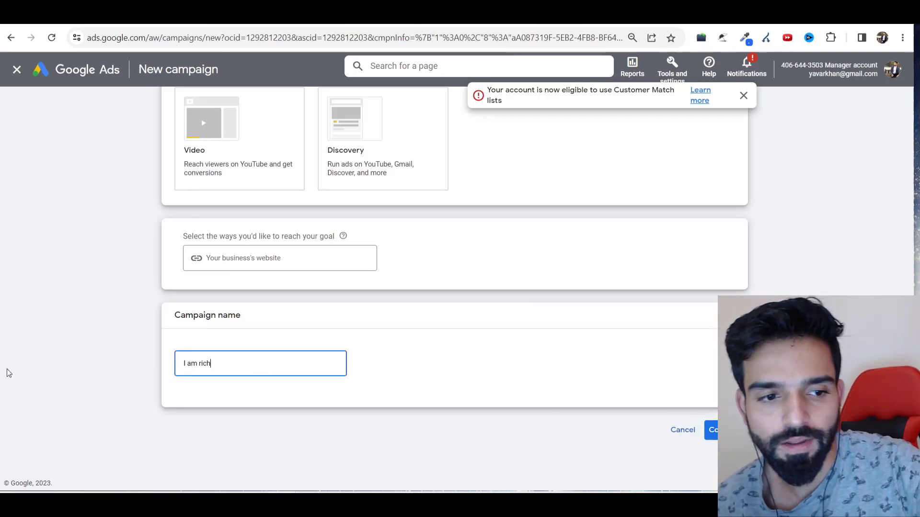
type("i will ma")
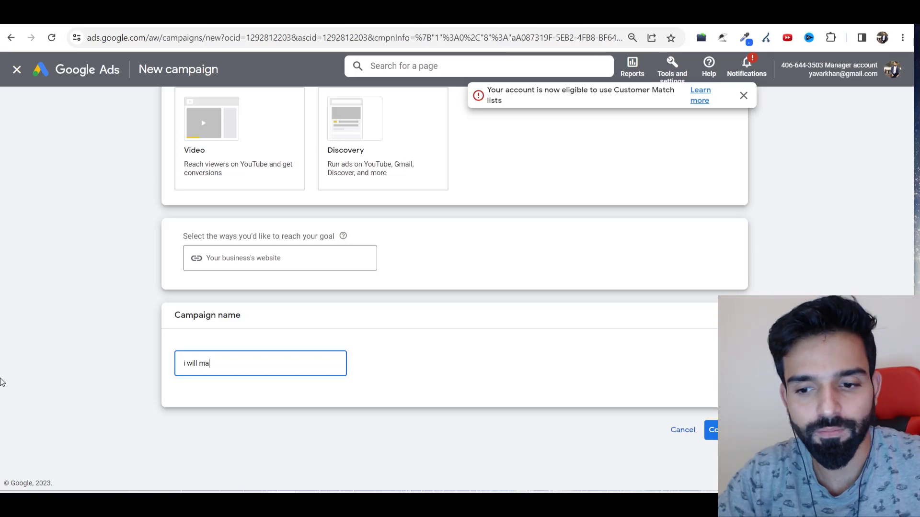
type("ke money")
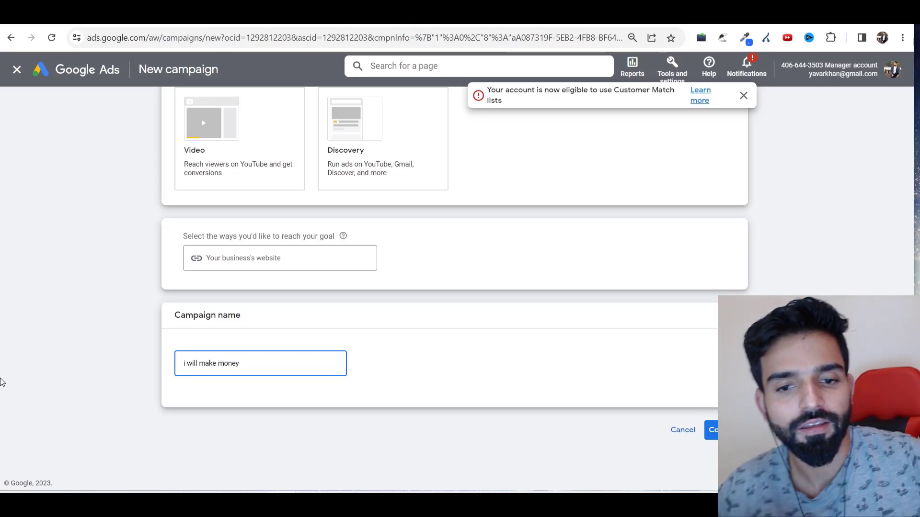
left_click(715, 429)
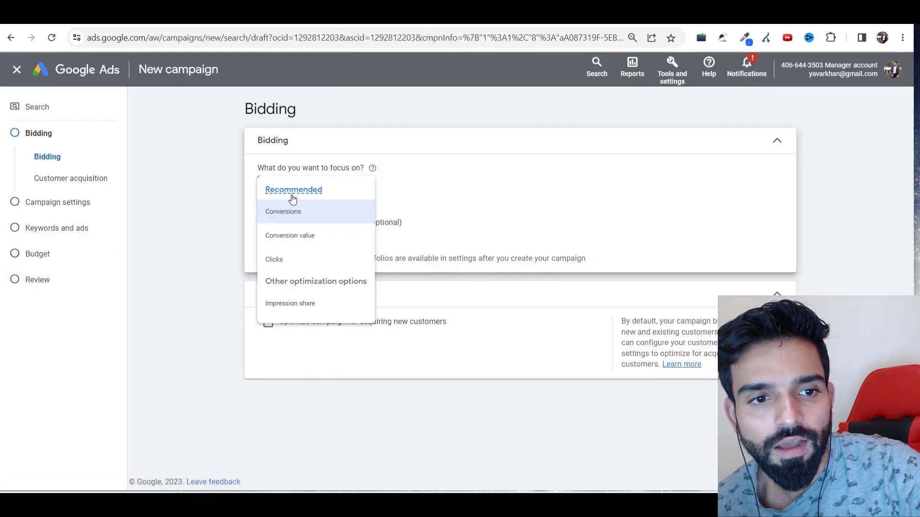
- Pick conversions as the bidding focus, then head to Keyword Planner under Tools and settings
left_click(283, 211)
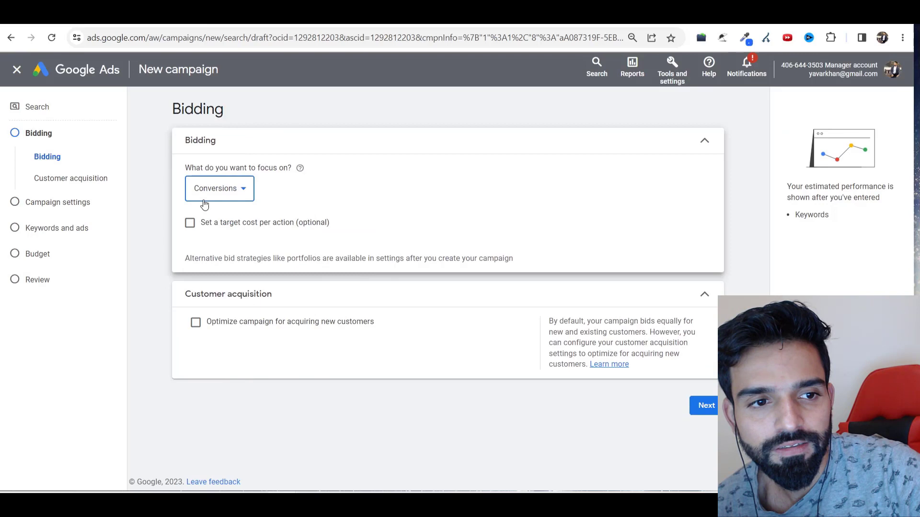
left_click(219, 187)
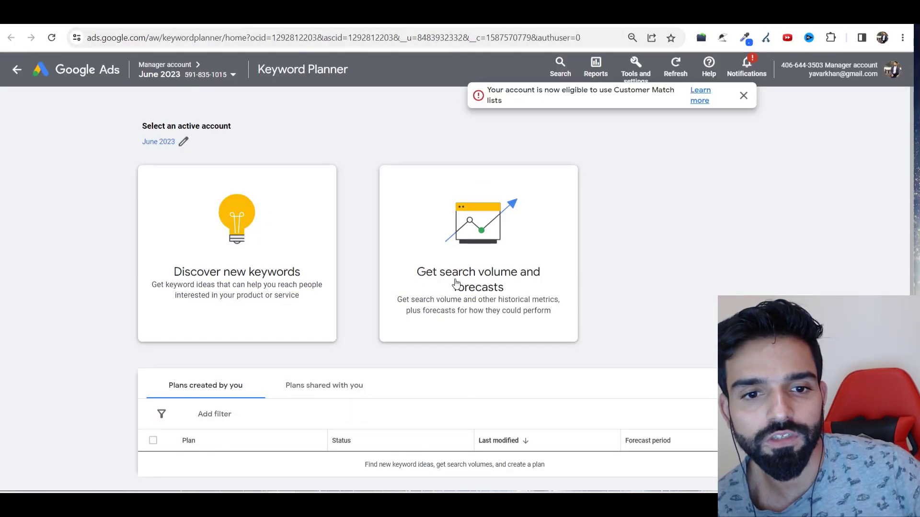
- Forecast search volumes for the pasted lose-weight keywords and pick out 'how to lose weight after menopause'
left_click(478, 272)
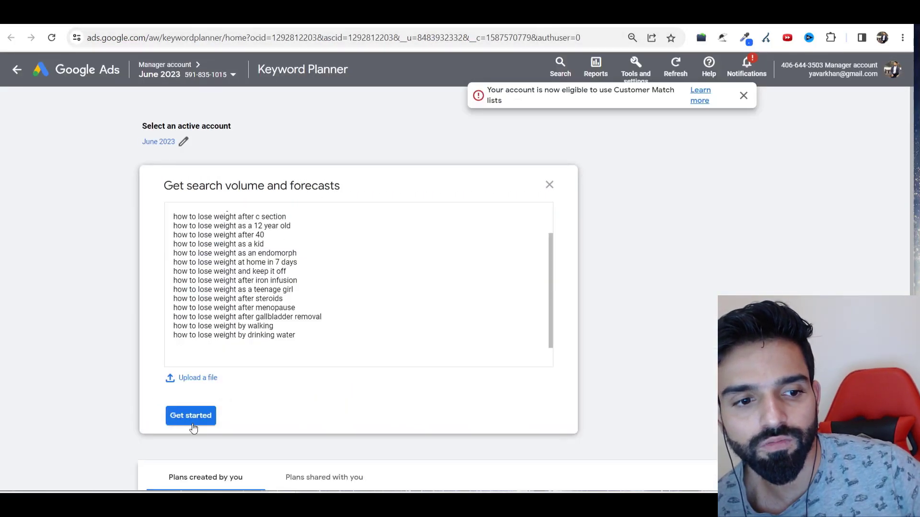
left_click(190, 415)
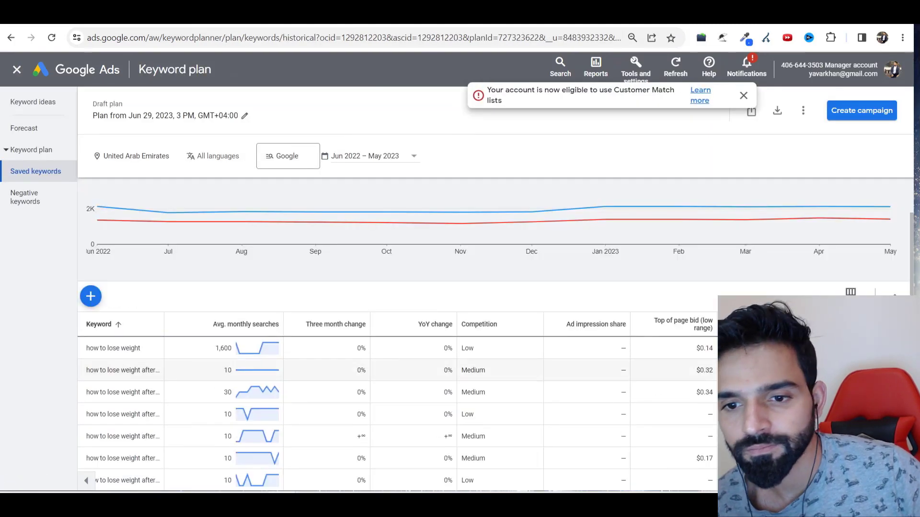
scroll("down", 3)
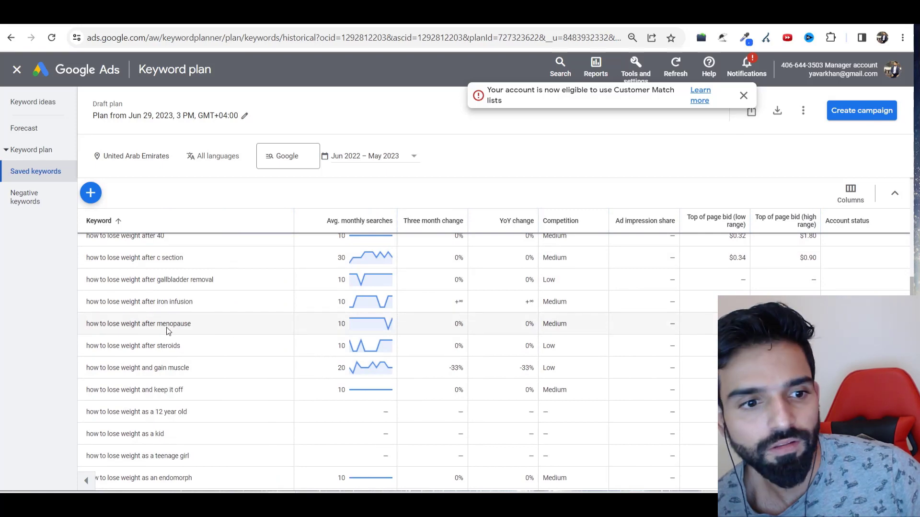
double_click(138, 324)
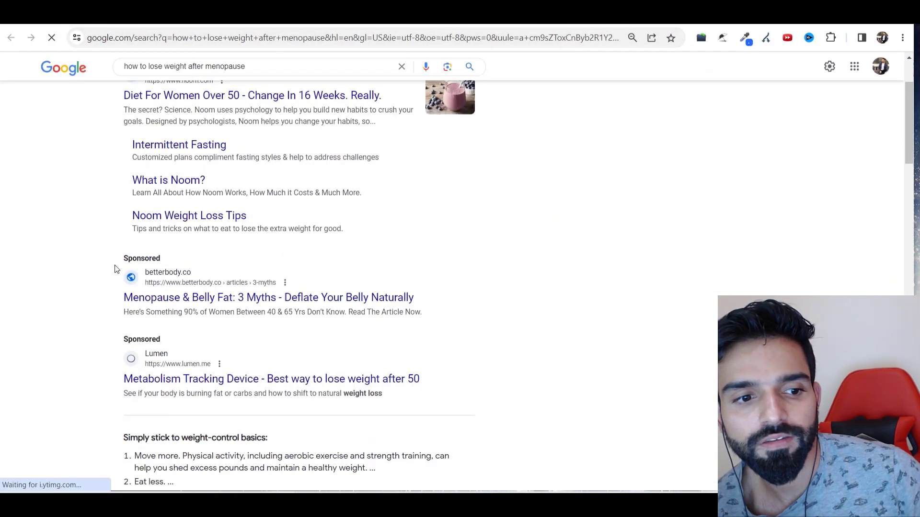
- Browse the sponsored results for the menopause weight-loss query, then return to the Keyword Planner tab
scroll("down", 3)
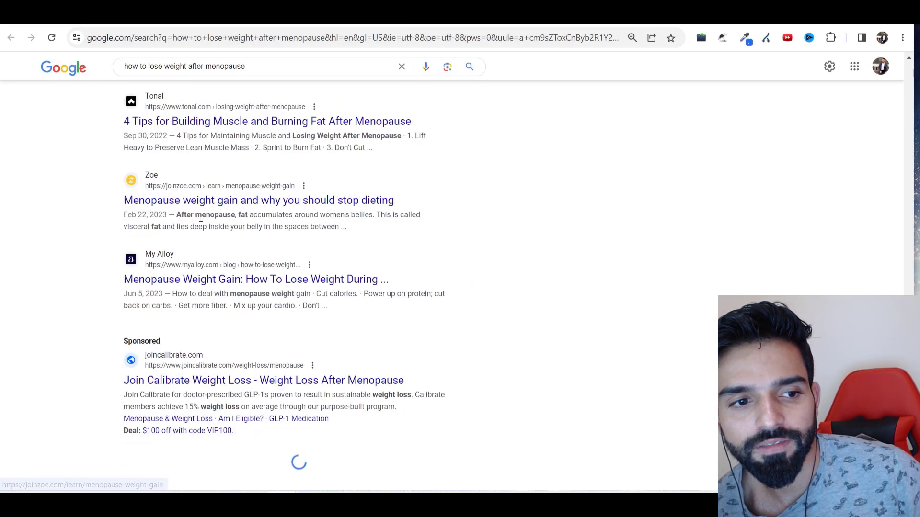
scroll("down", 3)
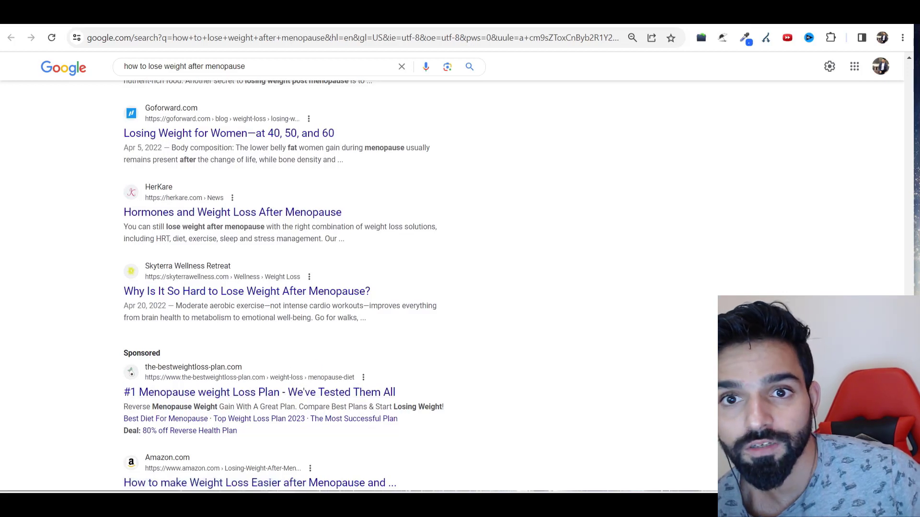
left_click(258, 392)
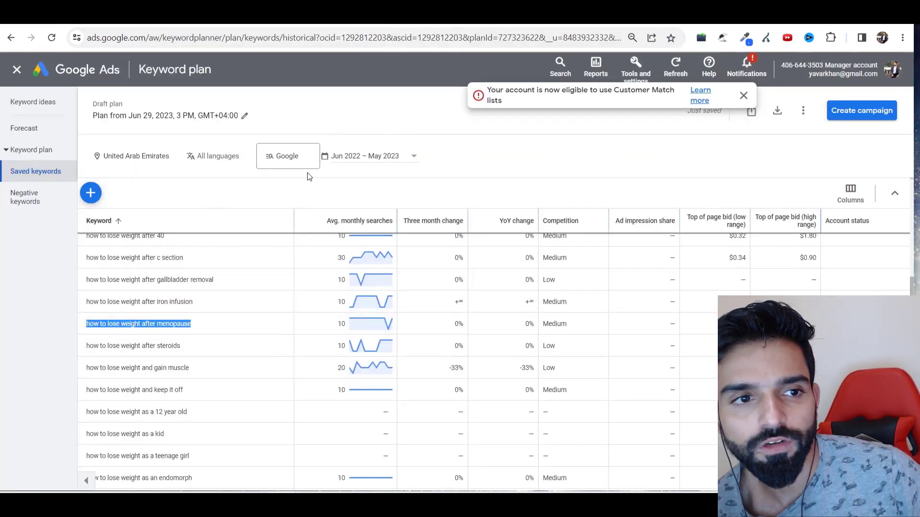
scroll("down", 3)
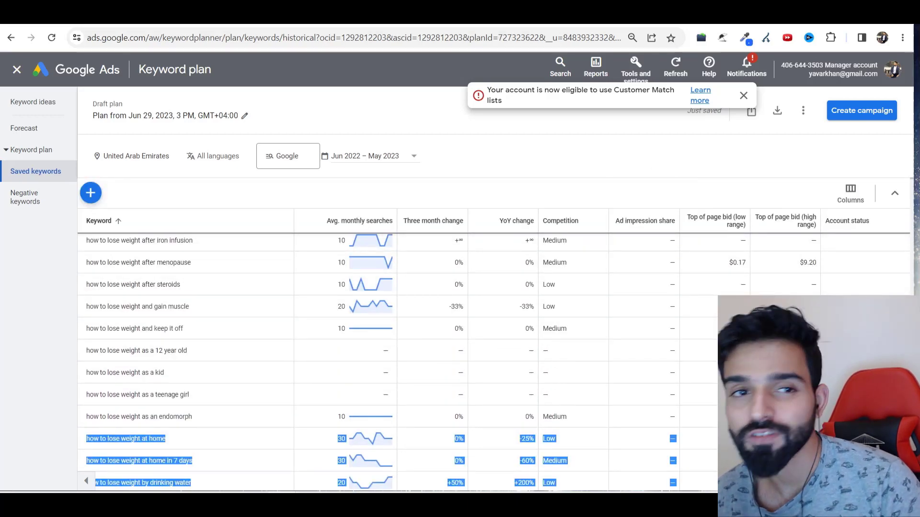
- Set the maximum CPC bid limit to $0.80 and continue to Campaign settings
left_click(862, 110)
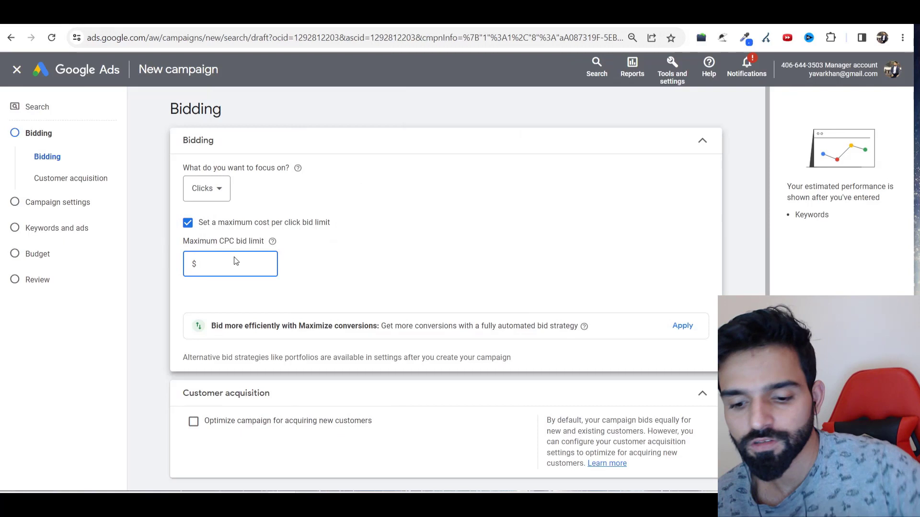
type("0.80")
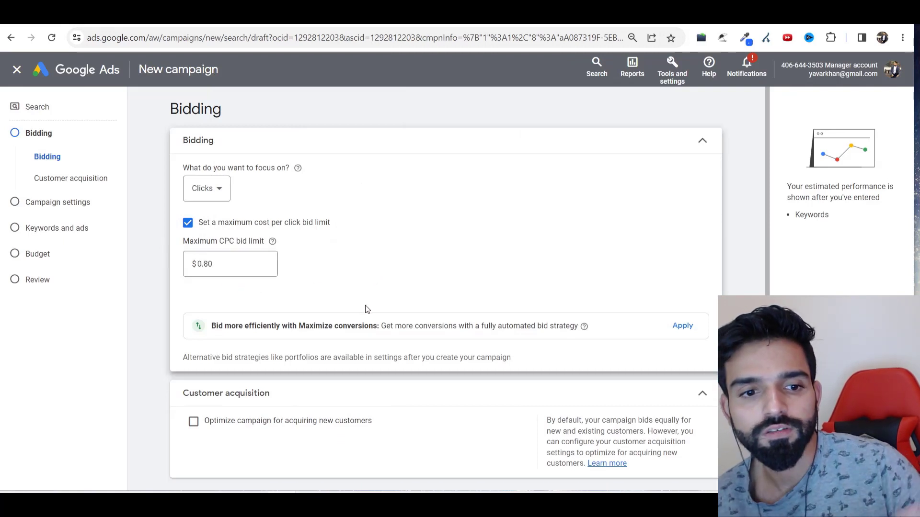
left_click(230, 264)
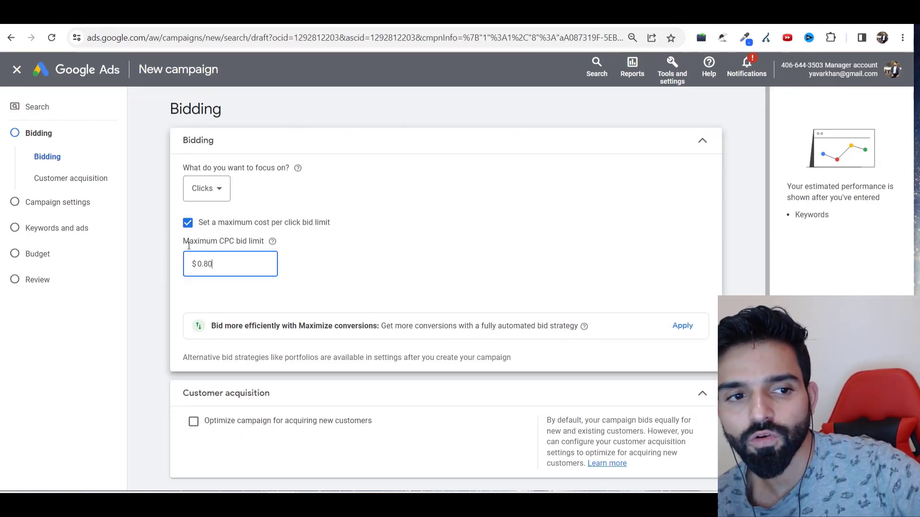
scroll("down", 3)
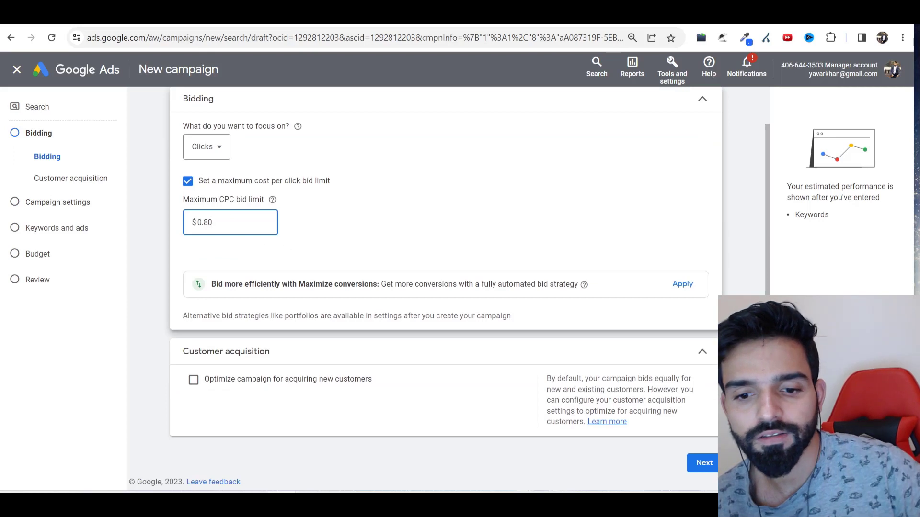
left_click(704, 463)
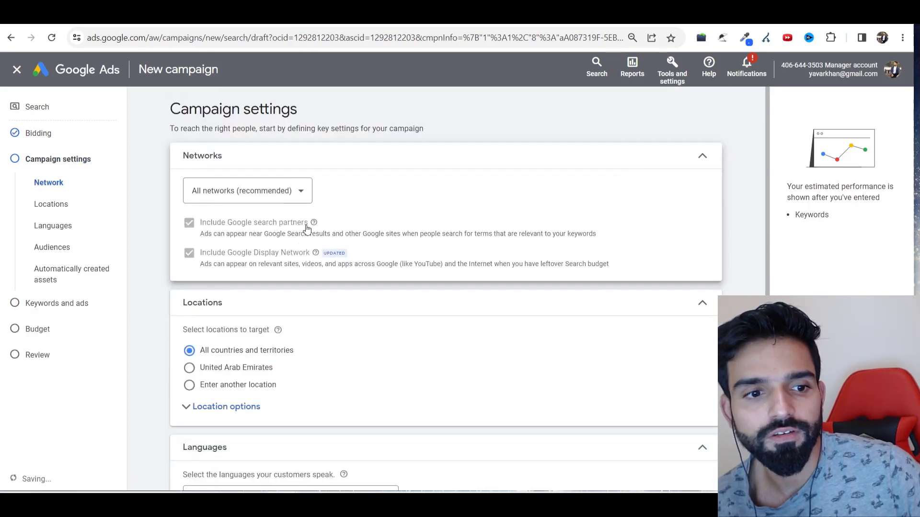
- Search 'Australia' as the target location, keep English, and continue to the keywords step
left_click(188, 385)
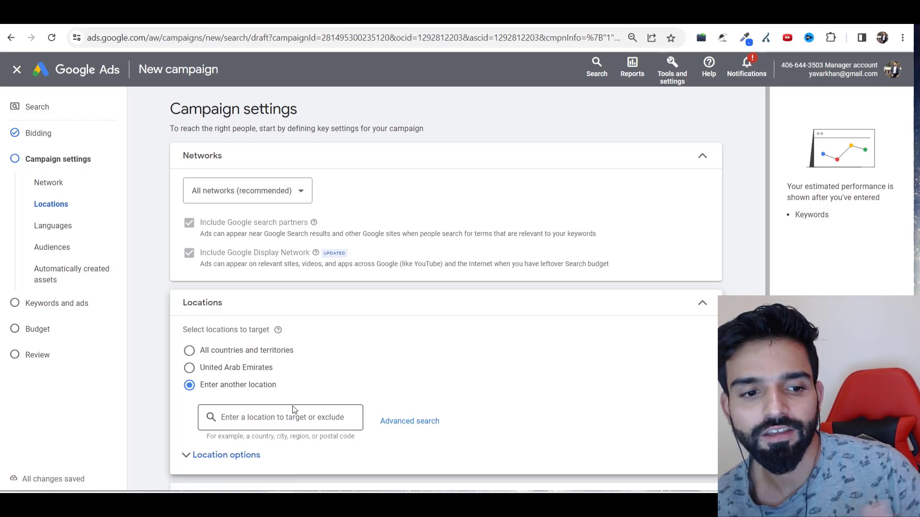
type("au")
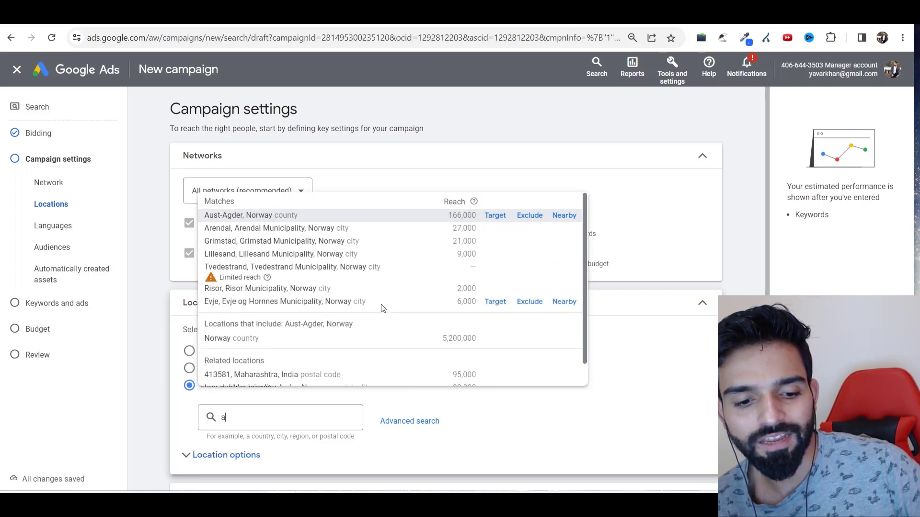
type("ustra")
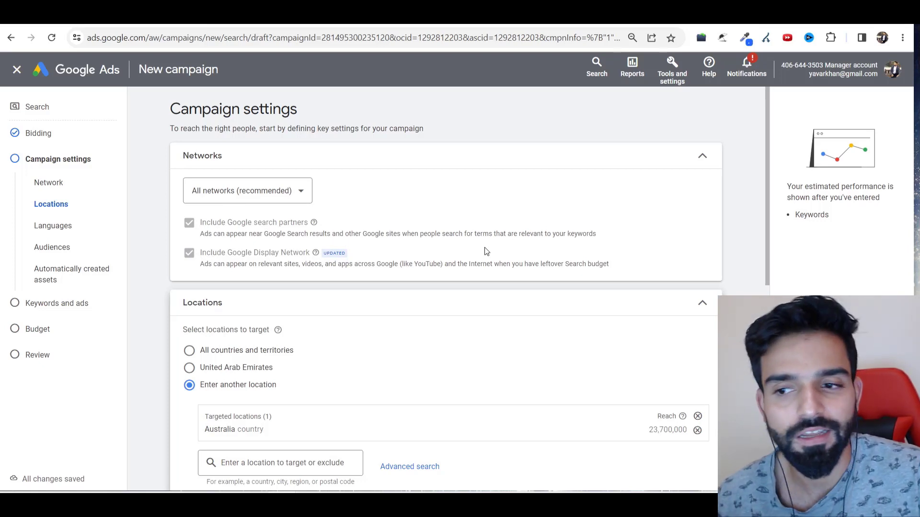
scroll("down", 3)
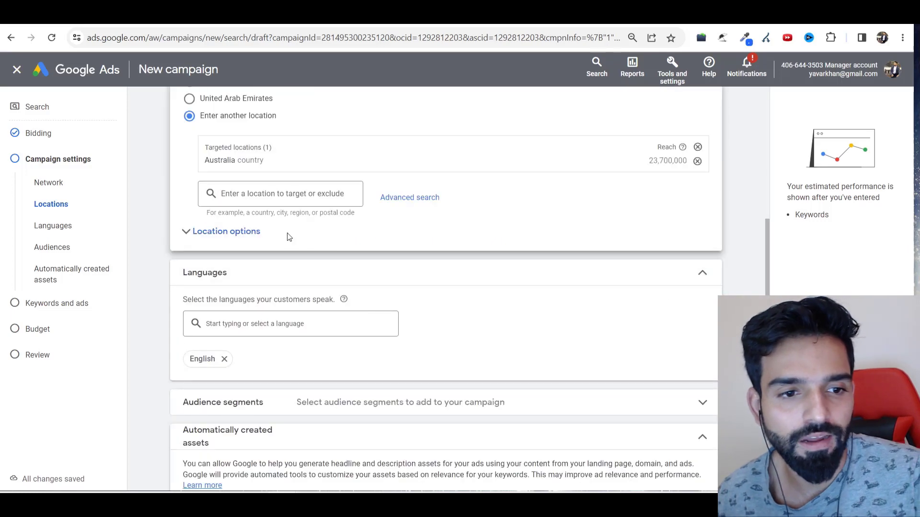
scroll("down", 3)
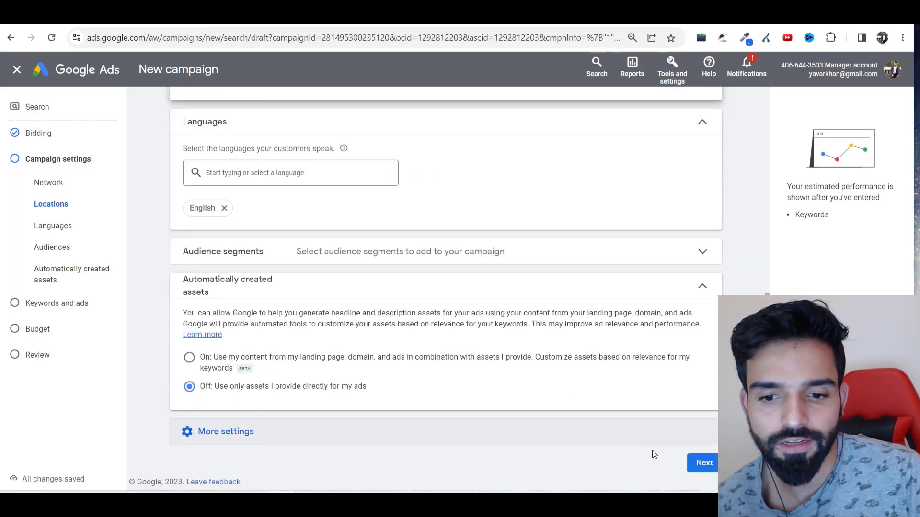
left_click(704, 463)
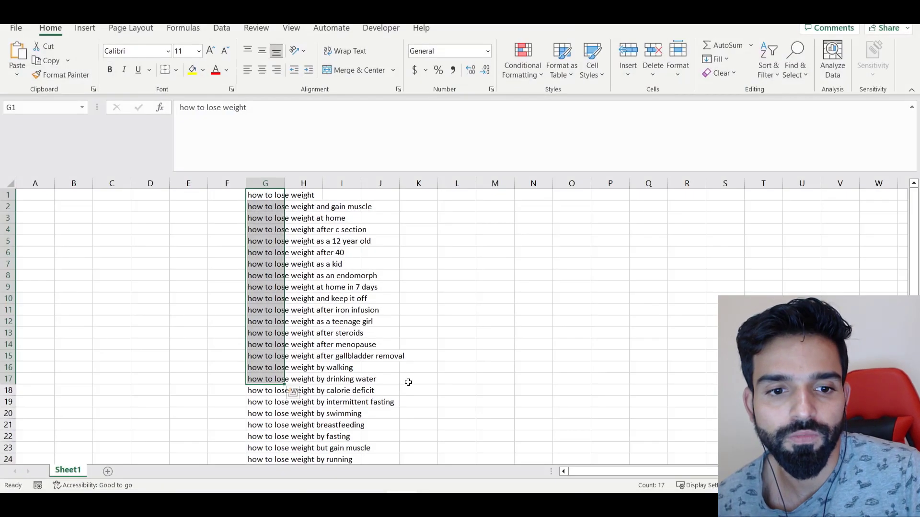
- Copy the how-to-lose-weight phrases from Excel column G into the Enter keywords box
scroll("down", 3)
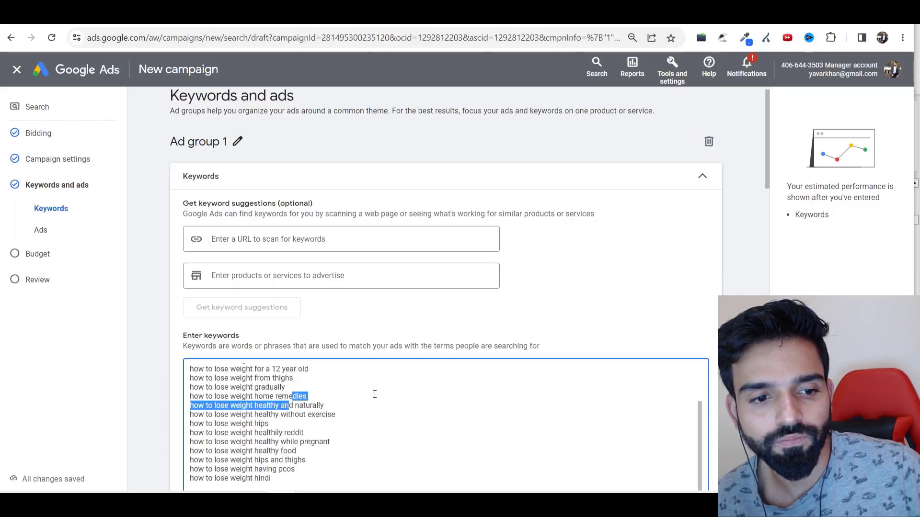
scroll("down", 3)
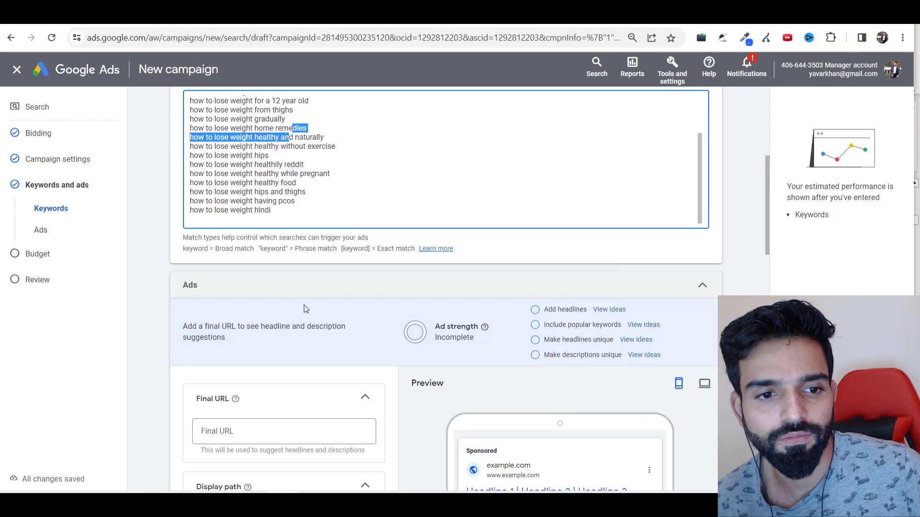
scroll("down", 3)
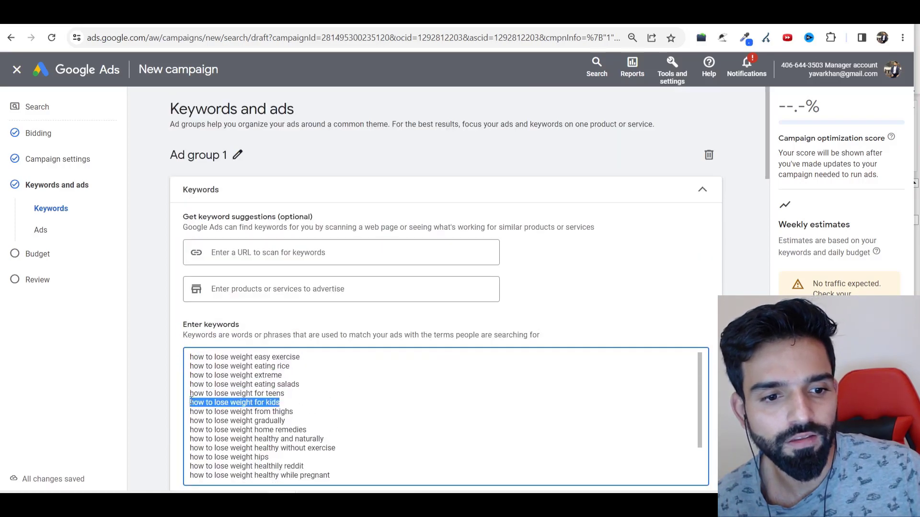
scroll("down", 3)
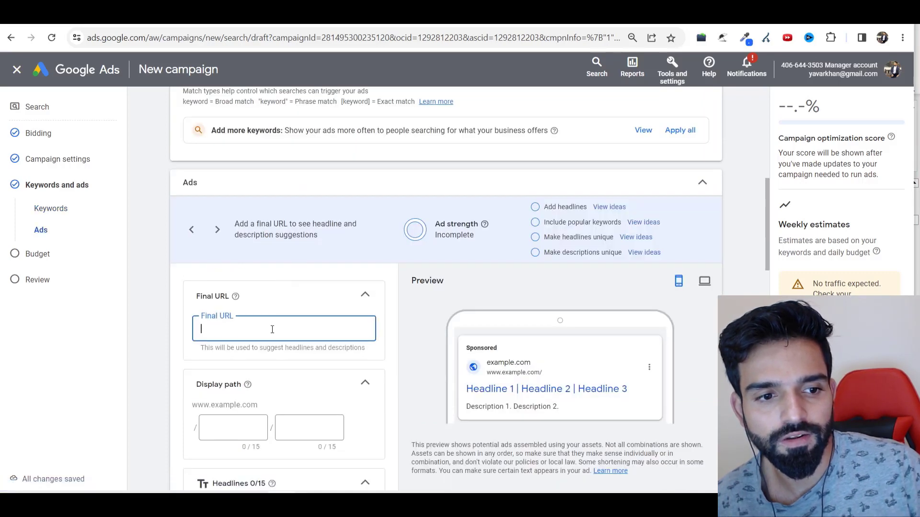
- Enter google.com as the ad's final URL
type("google.co")
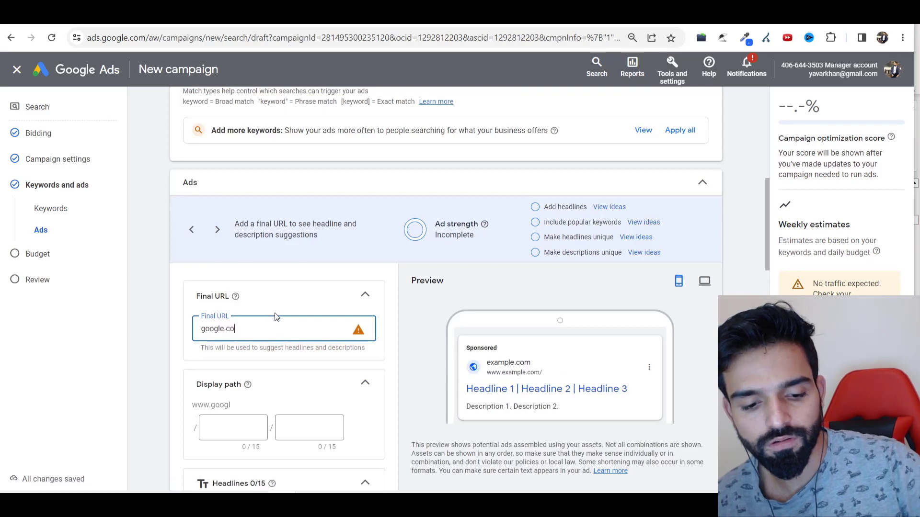
scroll("down", 3)
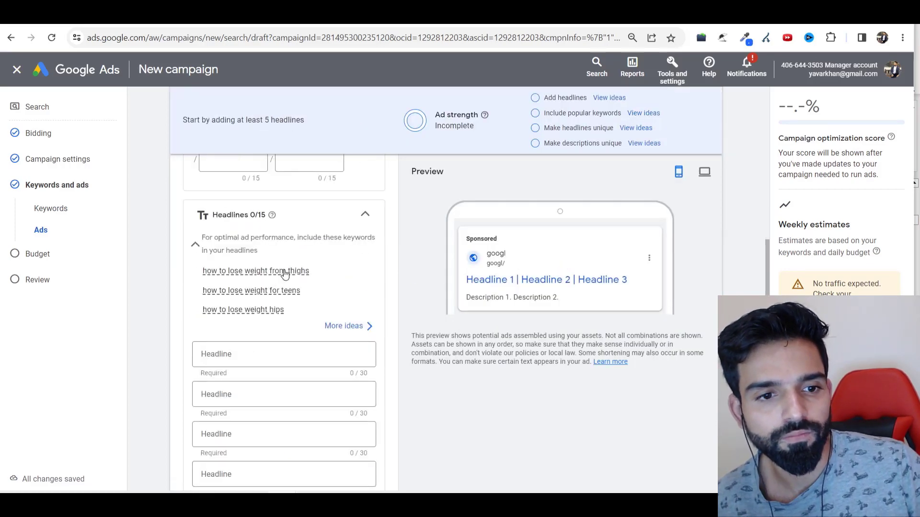
left_click(284, 355)
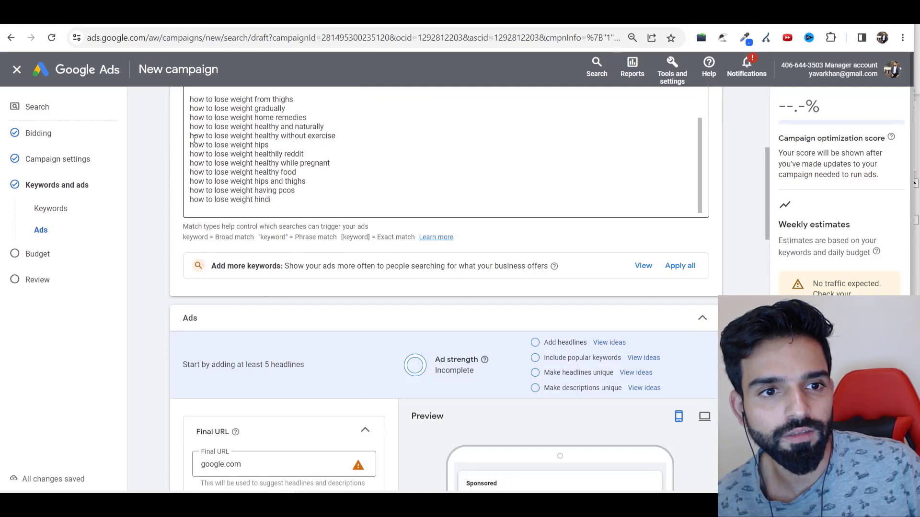
- Make the first headline a keyword insertion defaulting to 'How to Lose Weight Naturally'
double_click(259, 163)
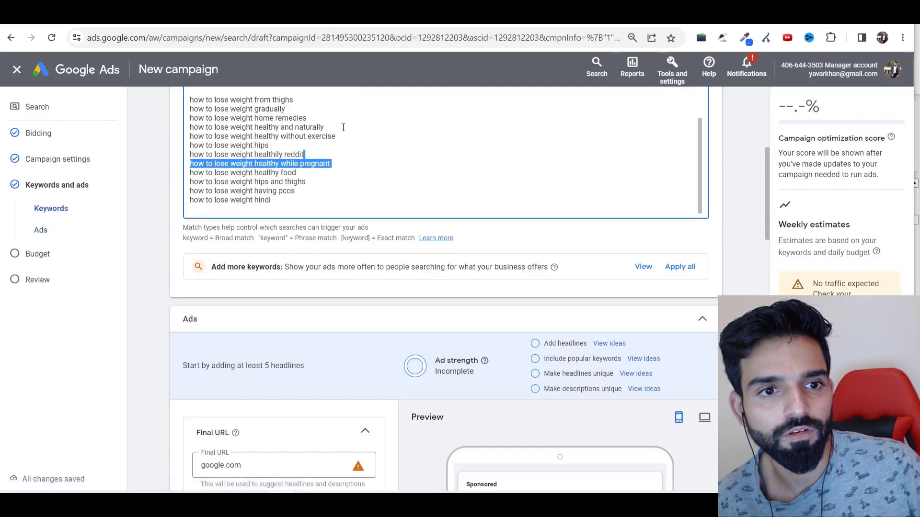
scroll("down", 3)
type("How to Lose Weight Naturally")
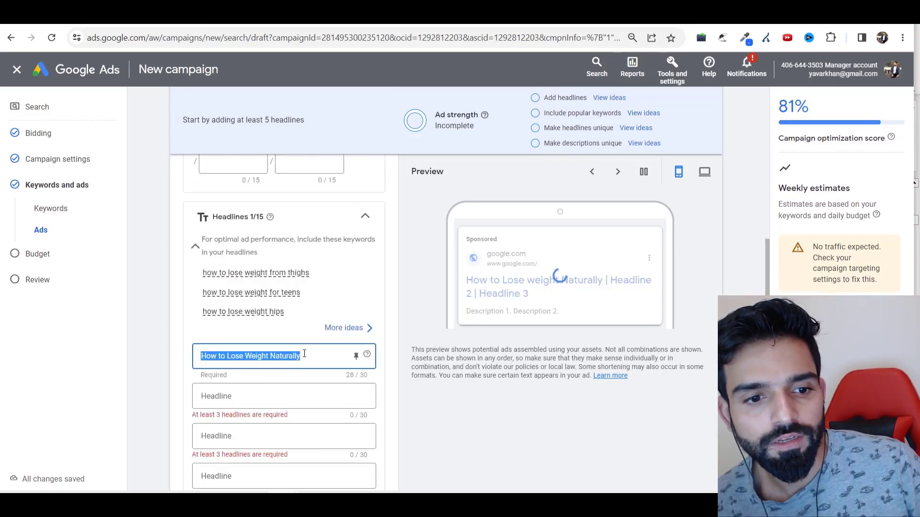
type("{")
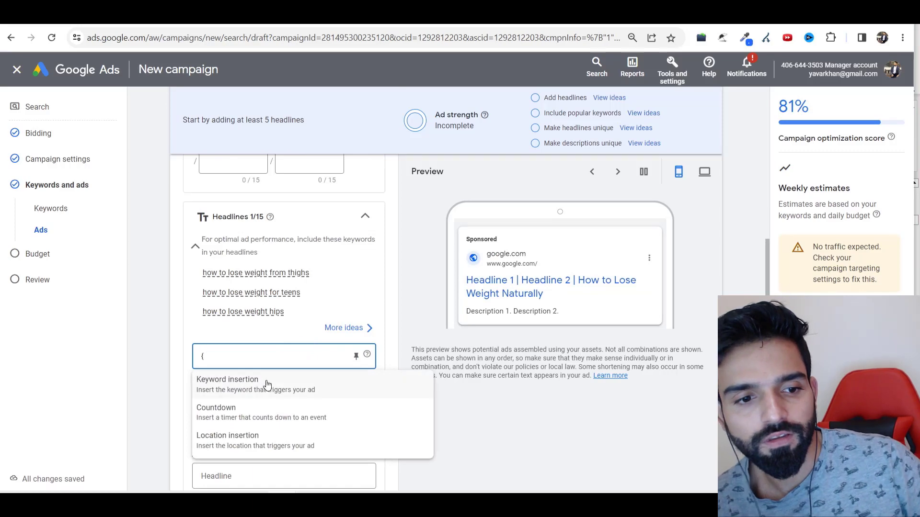
left_click(227, 379)
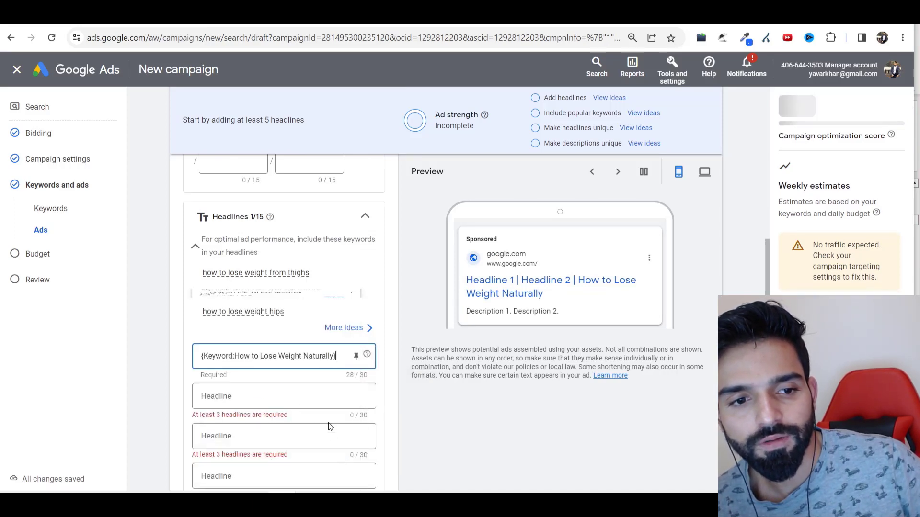
left_click(343, 328)
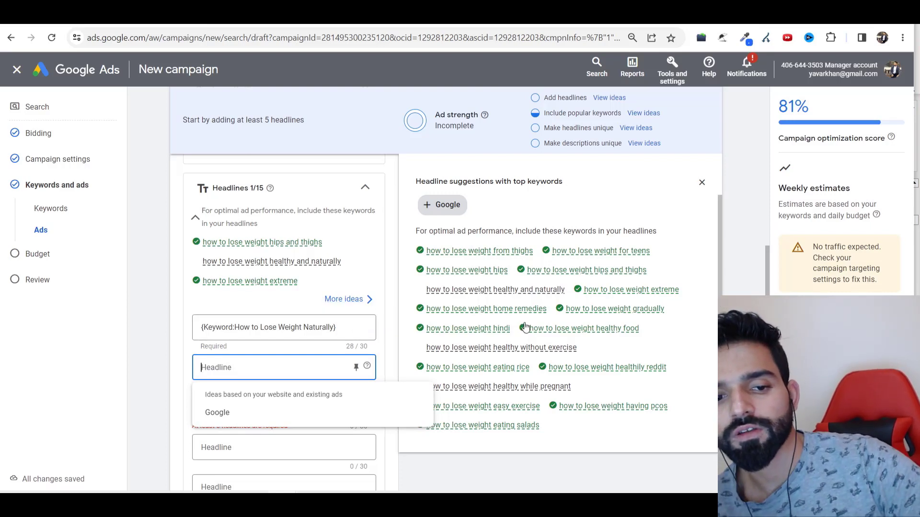
mouse_move(584, 327)
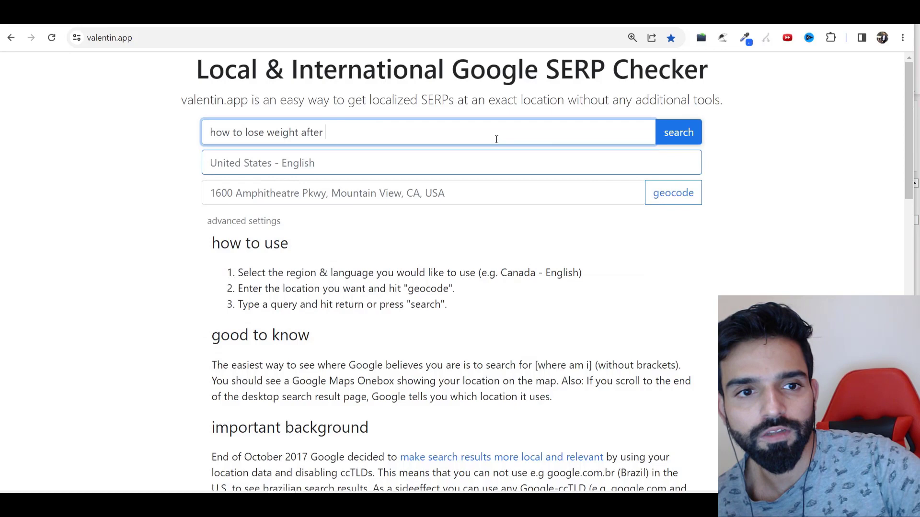
- Run a valentin.app Google search for 'how to lose weight after naturally' and browse the results for headline ideas
type("nat")
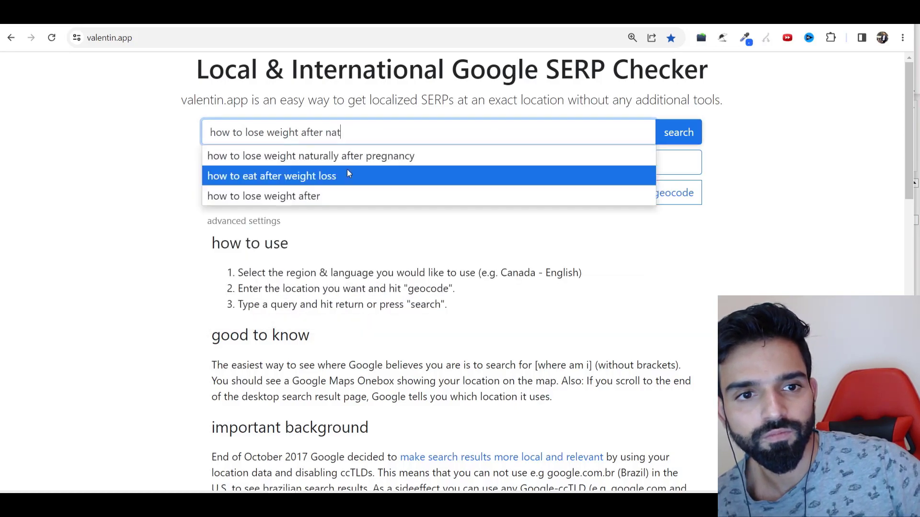
type("ura")
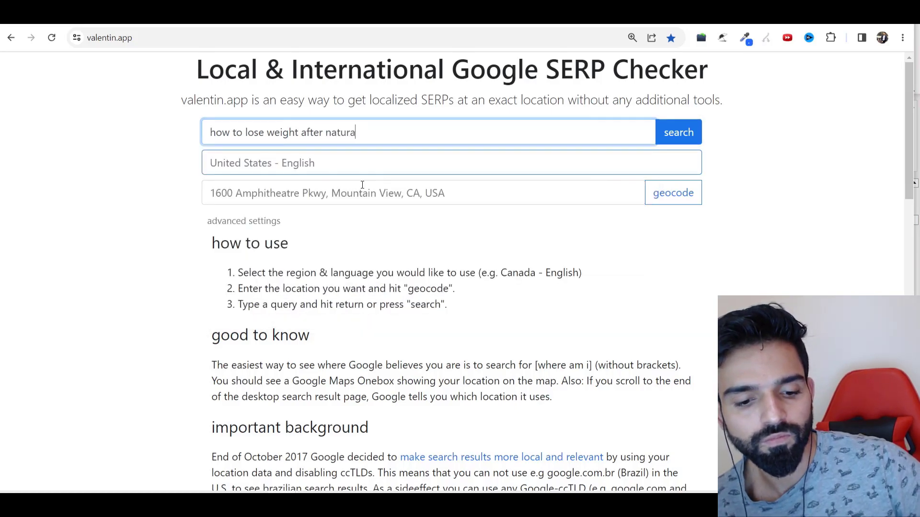
left_click(678, 131)
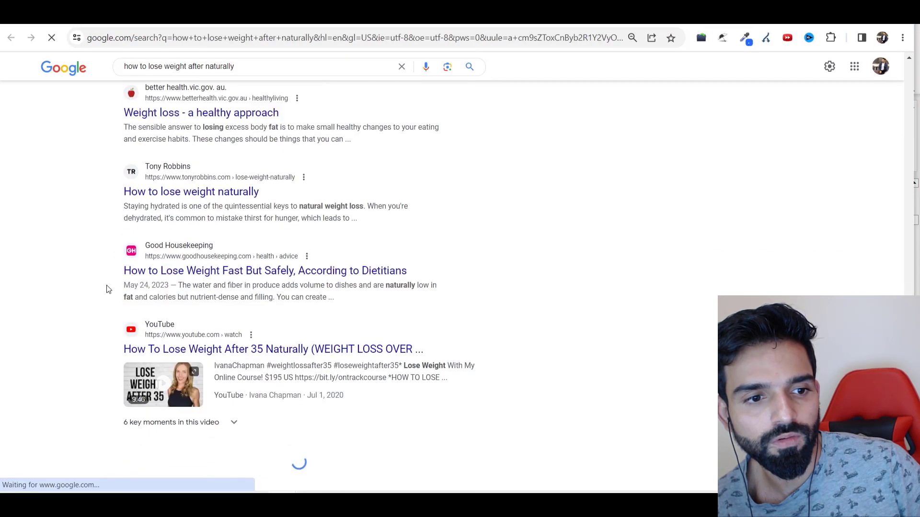
scroll("down", 3)
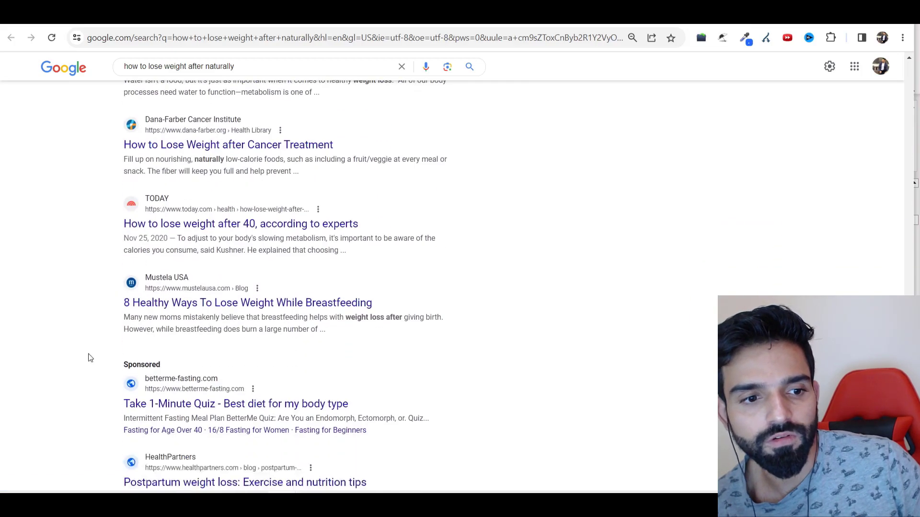
scroll("down", 3)
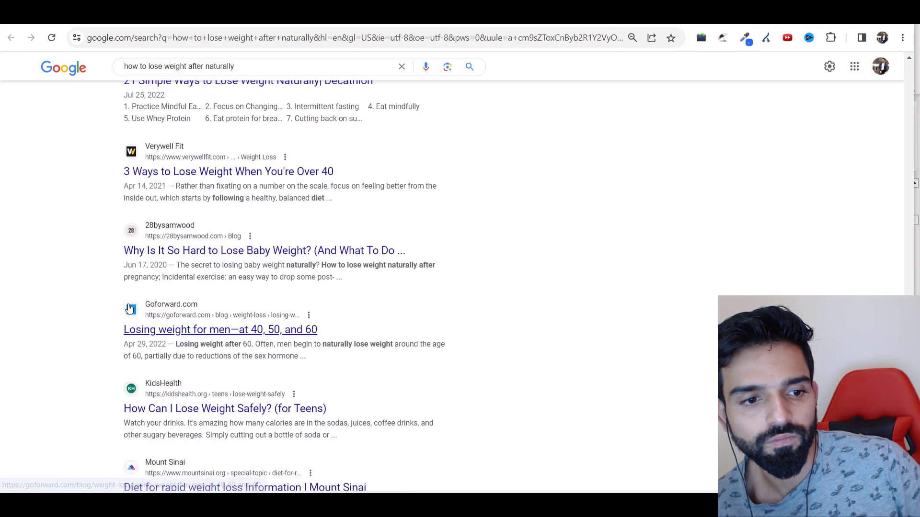
scroll("down", 3)
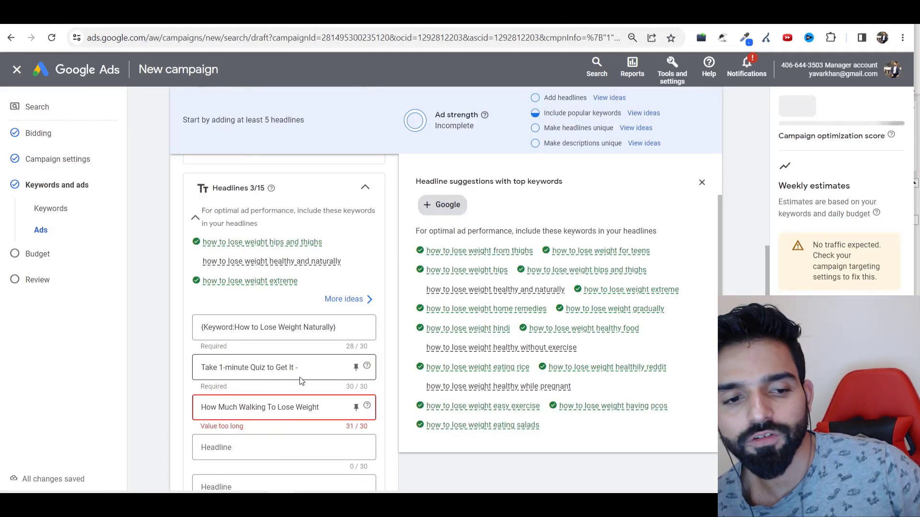
- Write two walking-plan descriptions: 'How Much Walking To Lose Weight...' and 'For All Types of Body...'
scroll("down", 3)
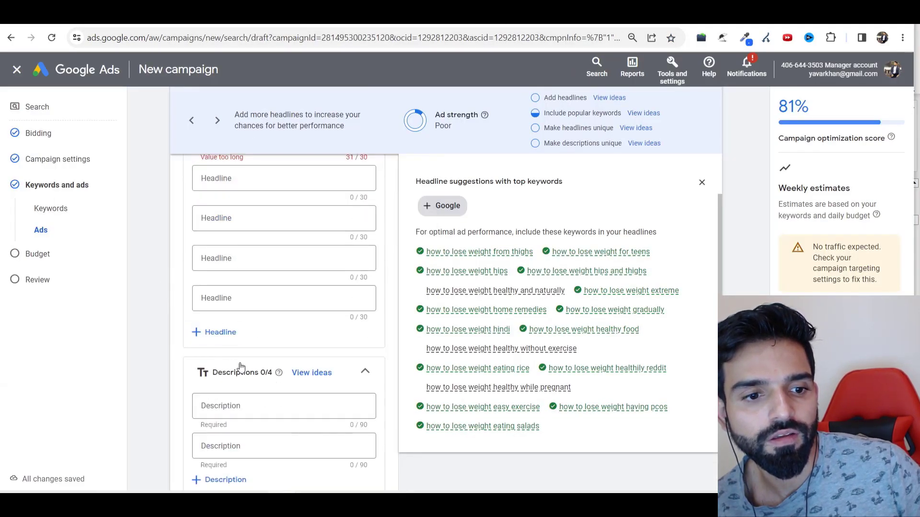
type("How Much Walking To Lose Weight. Walking Plan For Greater Health and Fit Body. For All Types of Body. Personal Walking Plan For Lose Weight. All Body Types. Based On Your...")
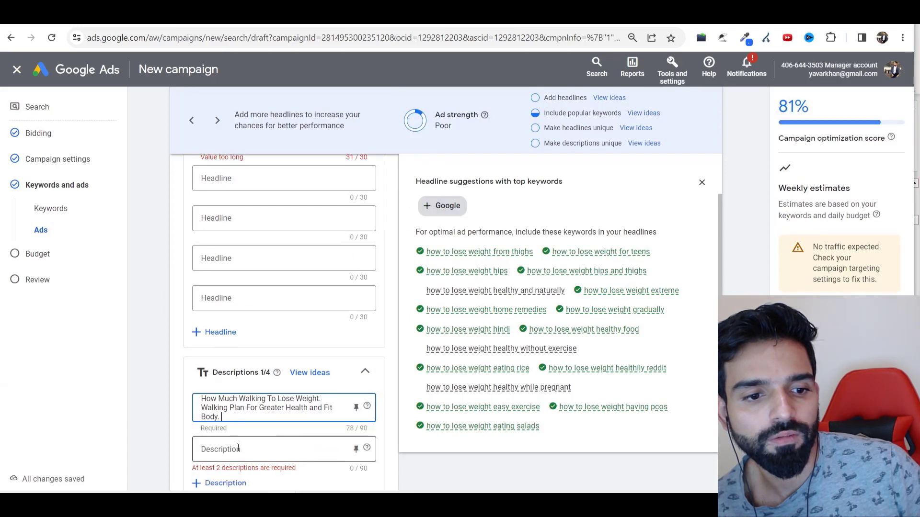
type("For All Types of Body. Personal Walking Plan For Lose Weight. All Body Types. Based On Your...")
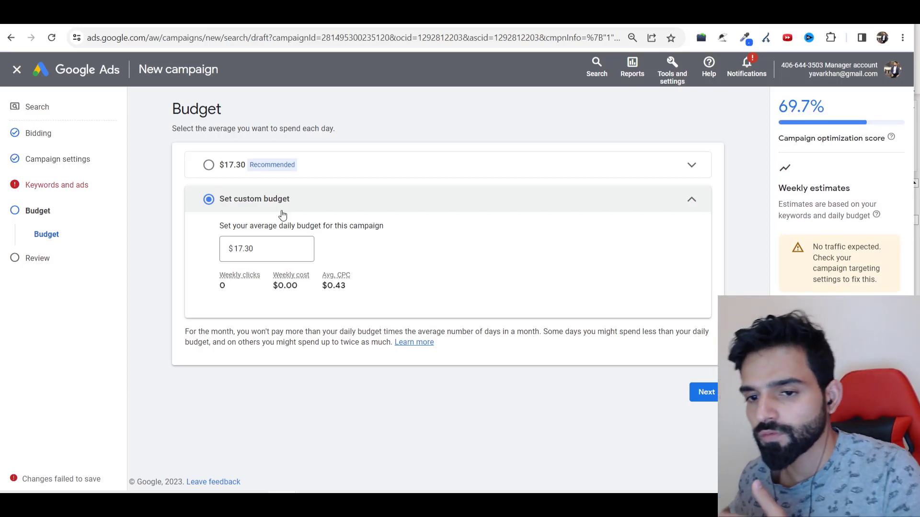
- Keep the $17.30 daily budget and advance to the campaign Review page
left_click(708, 393)
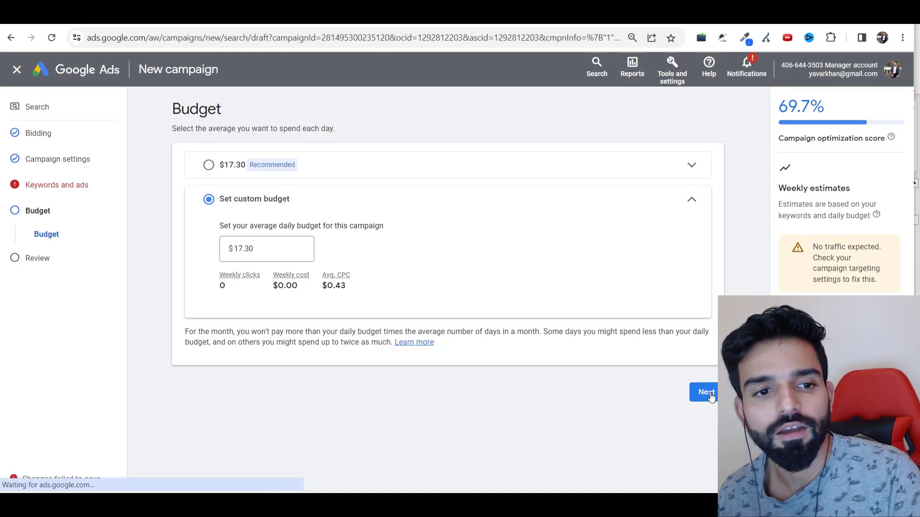
left_click(706, 392)
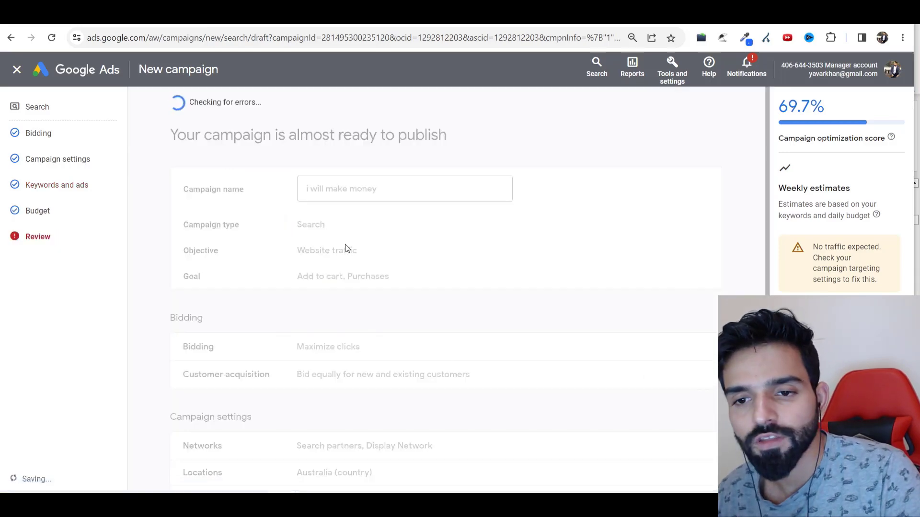
scroll("down", 3)
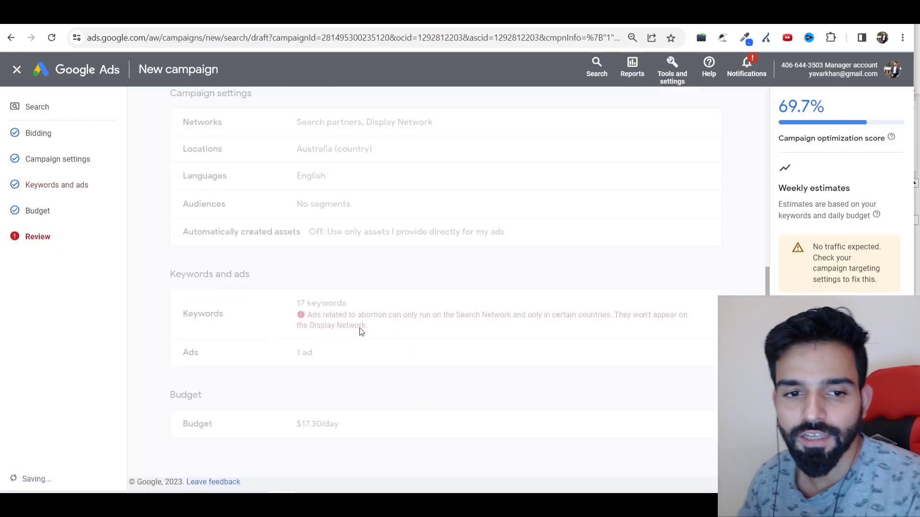